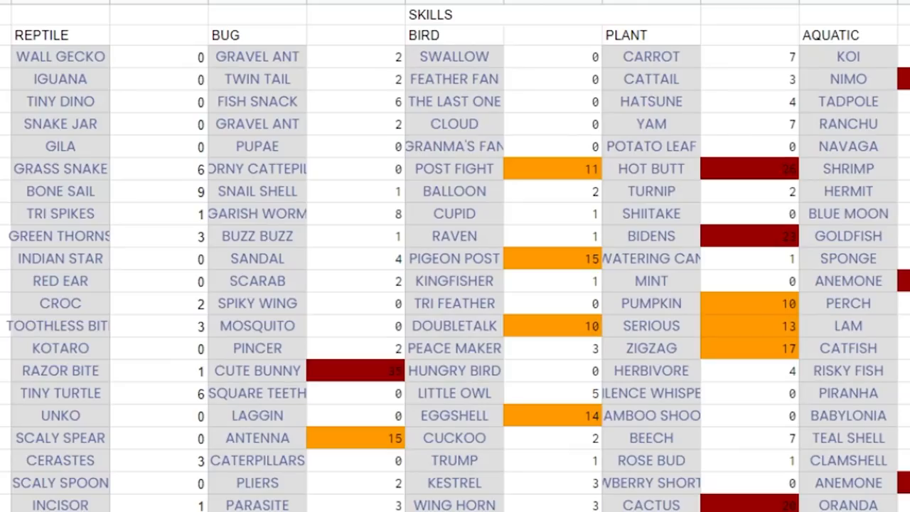
mouse_move(454, 106)
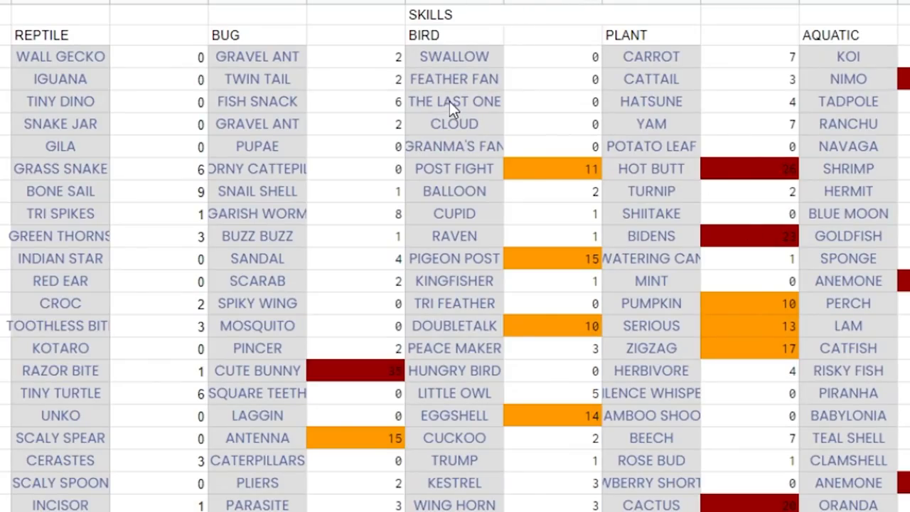
mouse_move(460, 118)
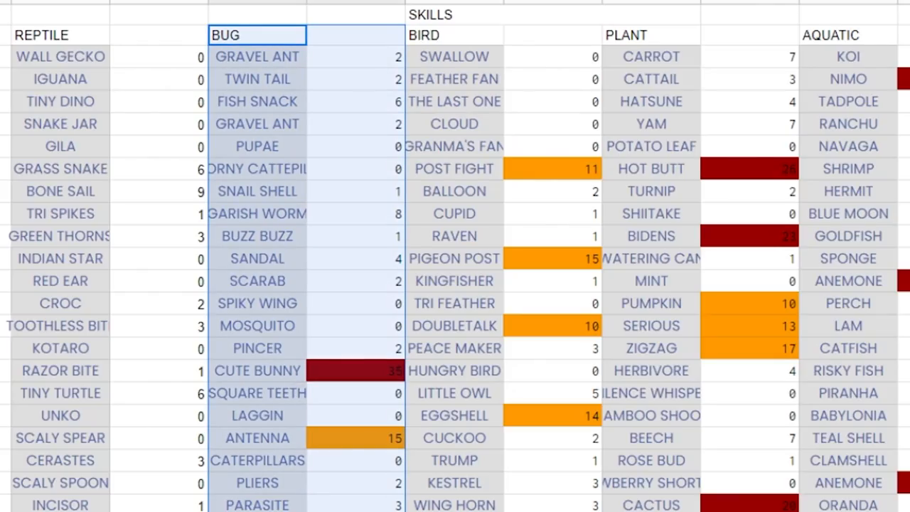
Check the Cute Bunny and Cactus usage counts in the skill count table.
left_click(355, 371)
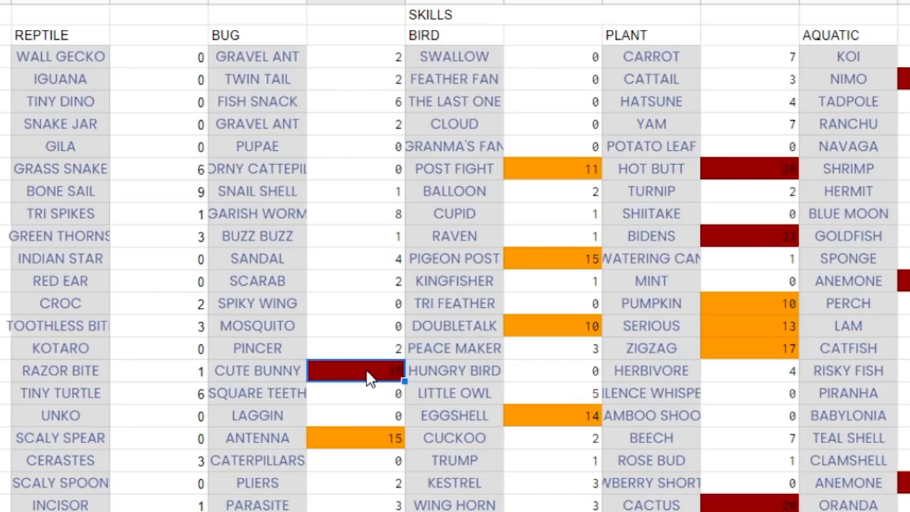
scroll("down", 3)
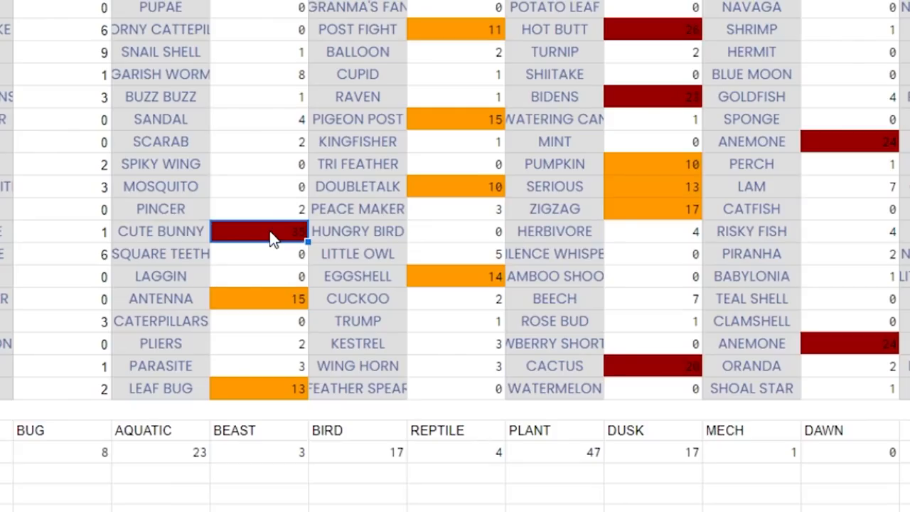
left_click(857, 453)
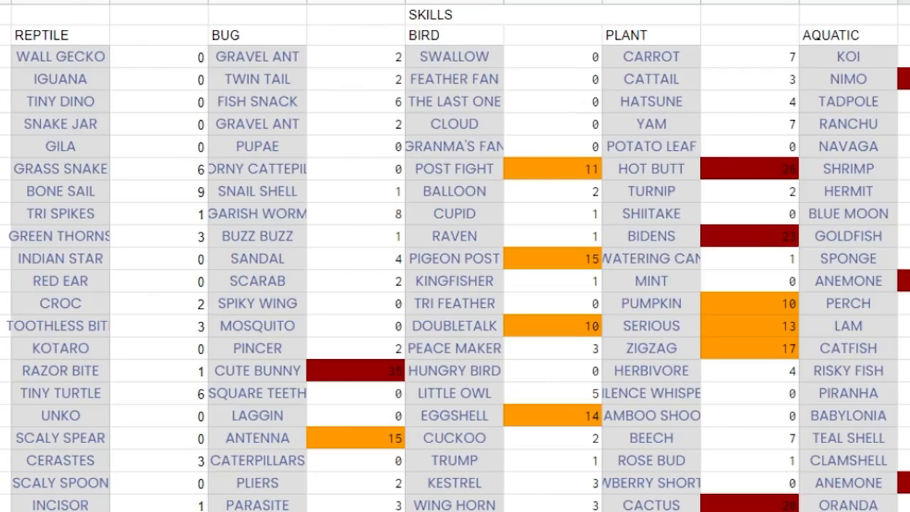
left_click(356, 371)
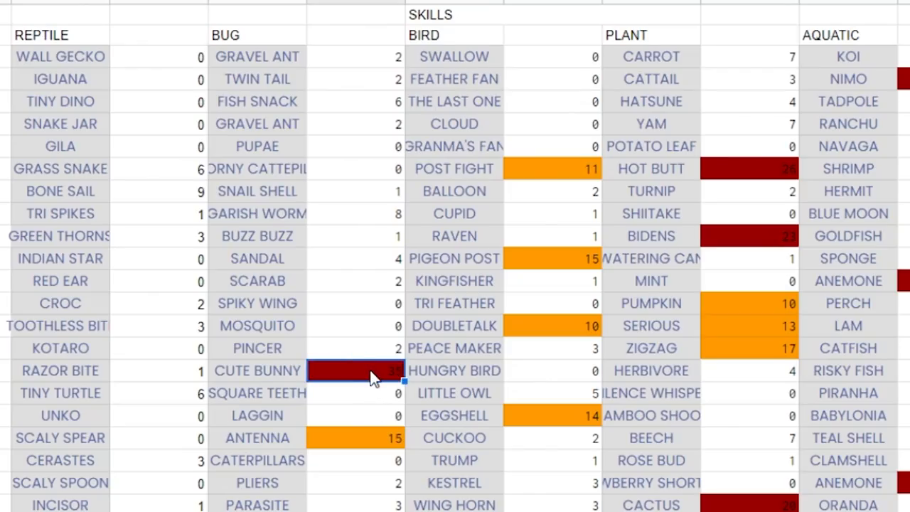
mouse_move(791, 174)
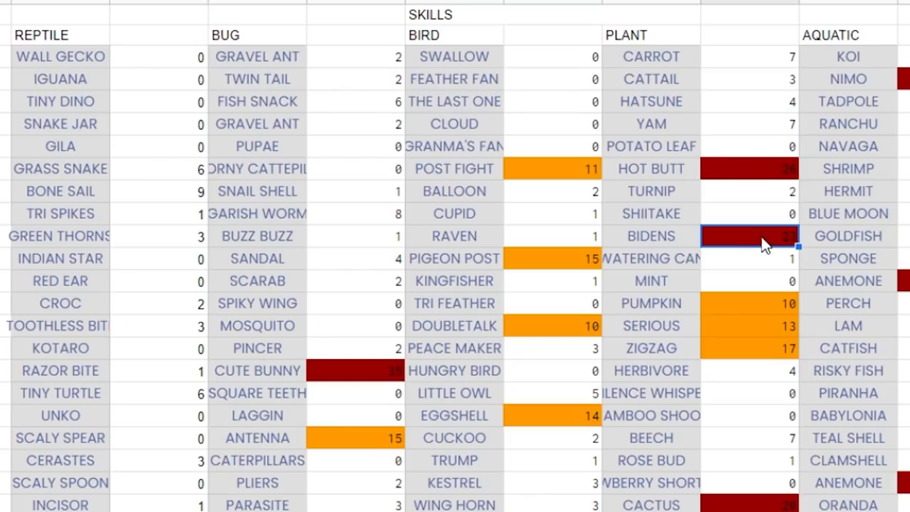
mouse_move(754, 500)
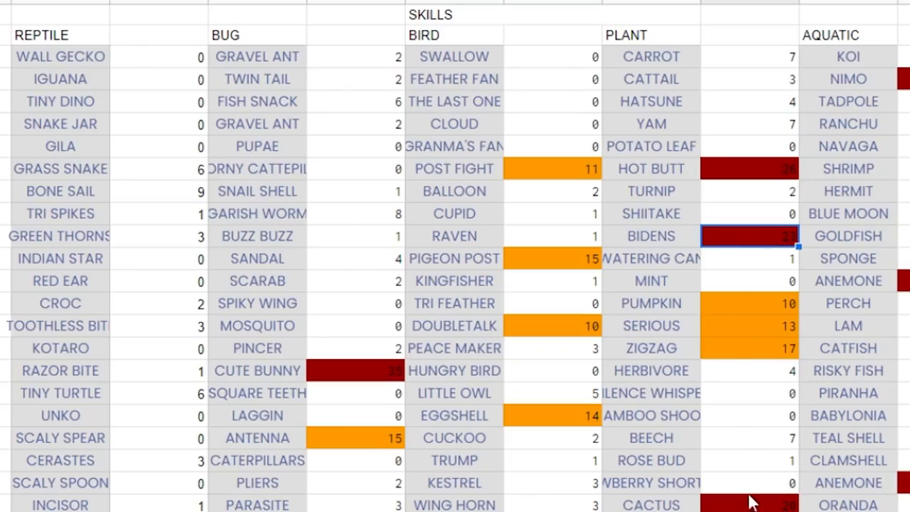
left_click(750, 505)
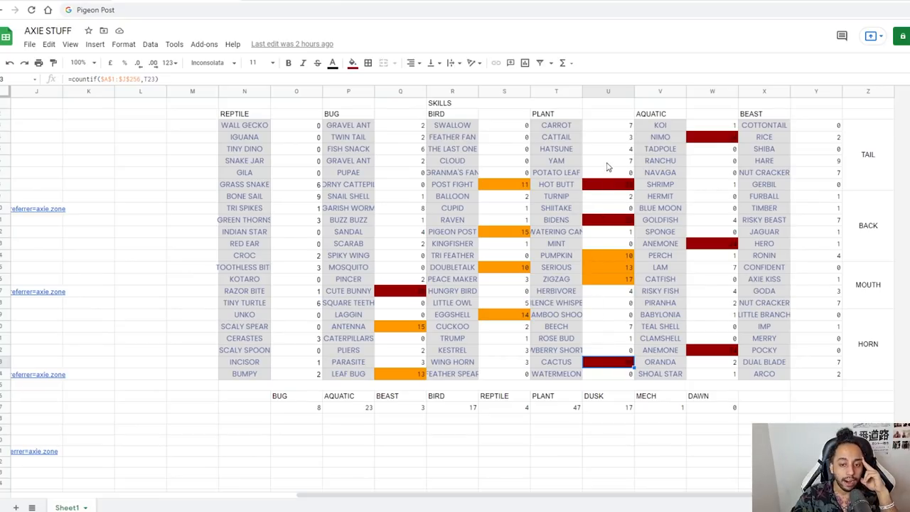
Check the Yam and Nimo usage counts and the AQUATIC and BIRD summary totals.
left_click(608, 160)
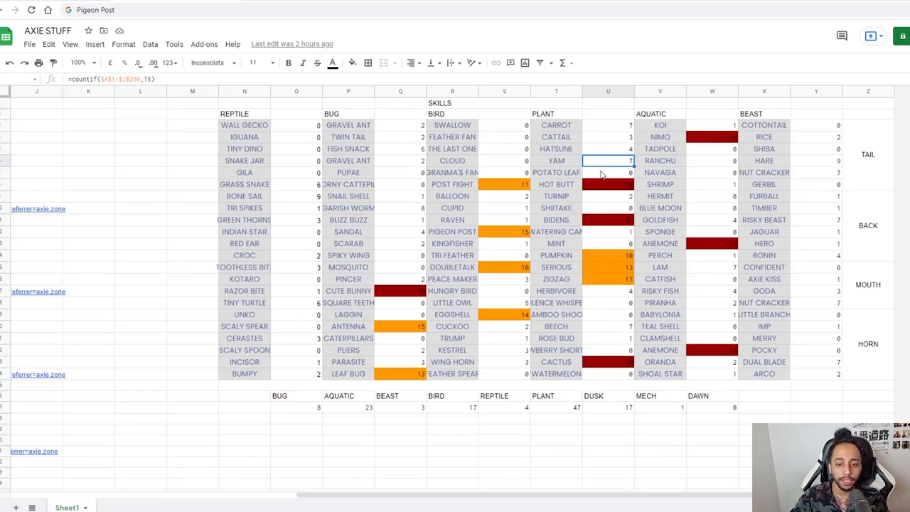
mouse_move(593, 172)
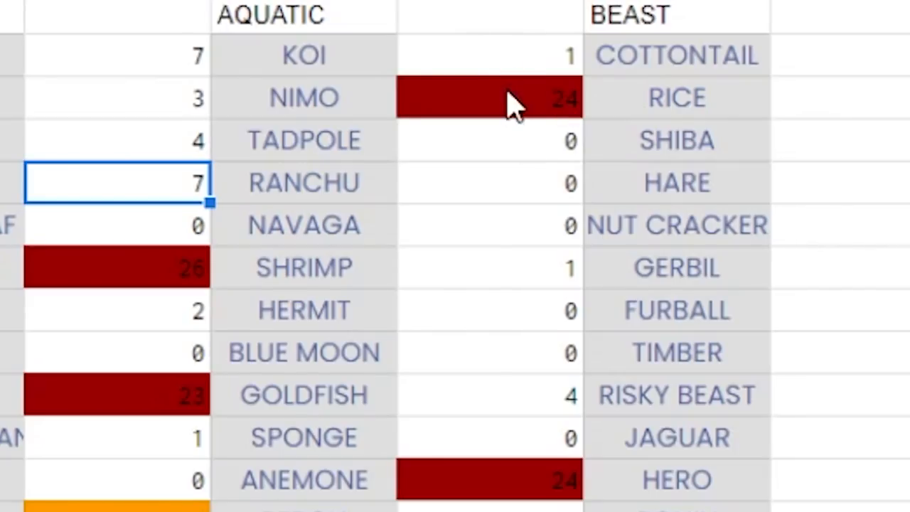
left_click(503, 100)
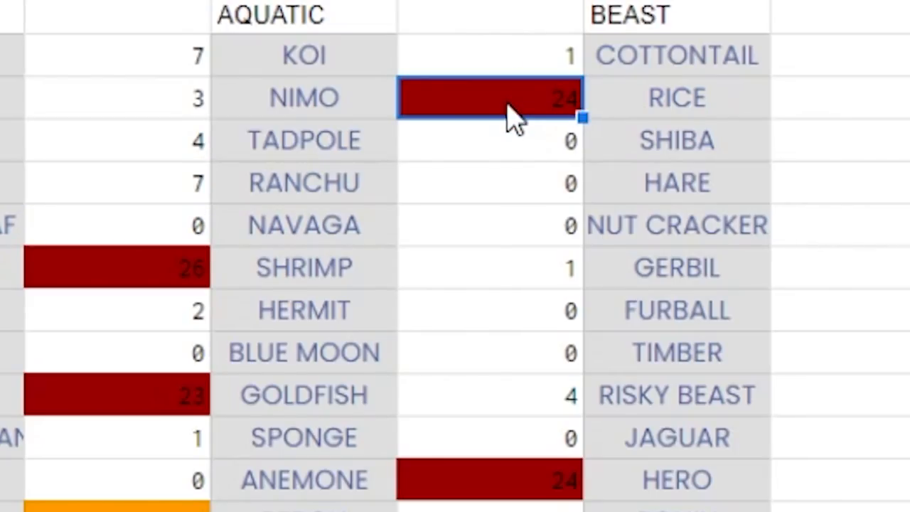
left_click(489, 480)
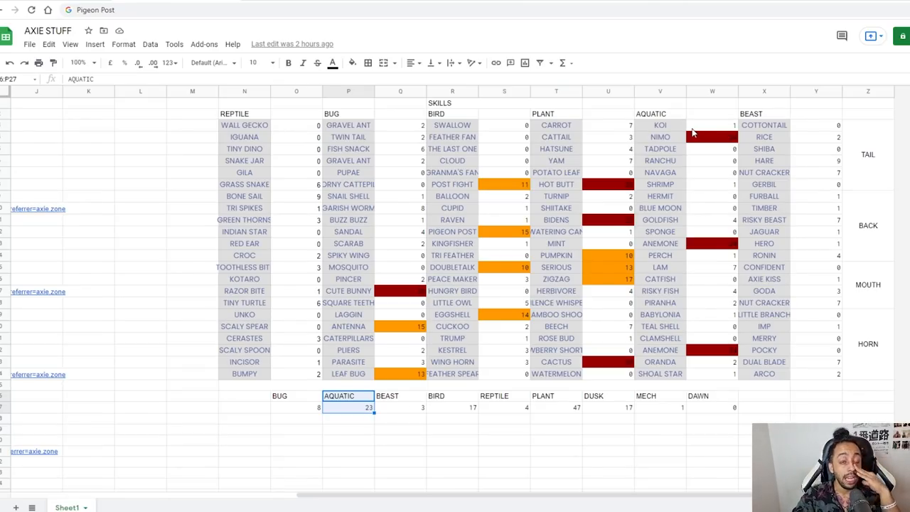
left_click(712, 136)
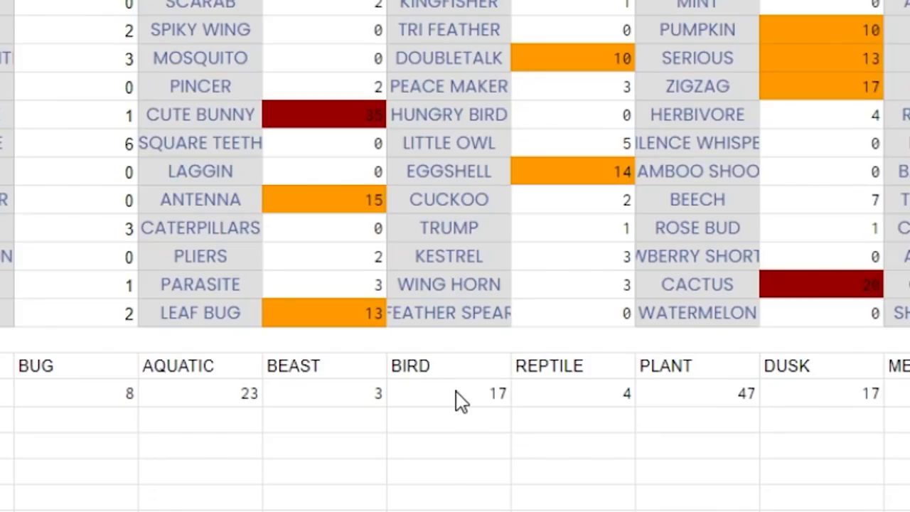
left_click(459, 393)
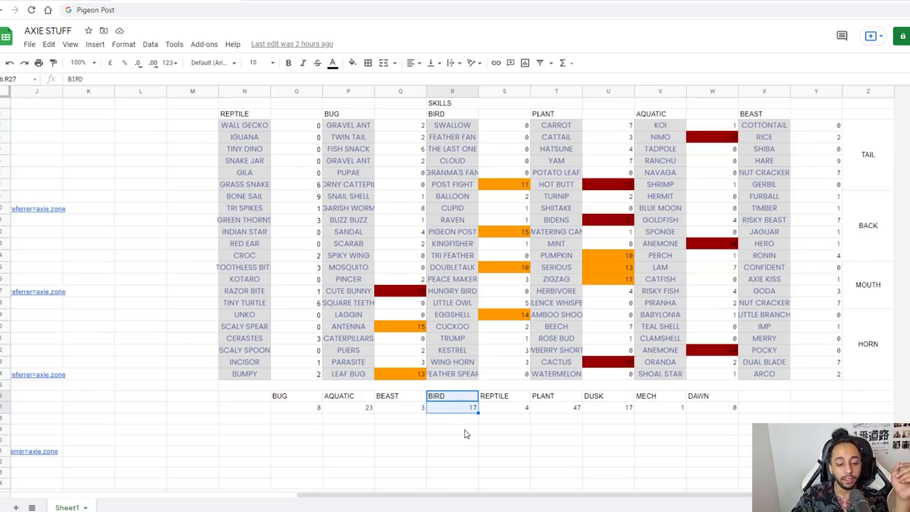
mouse_move(480, 429)
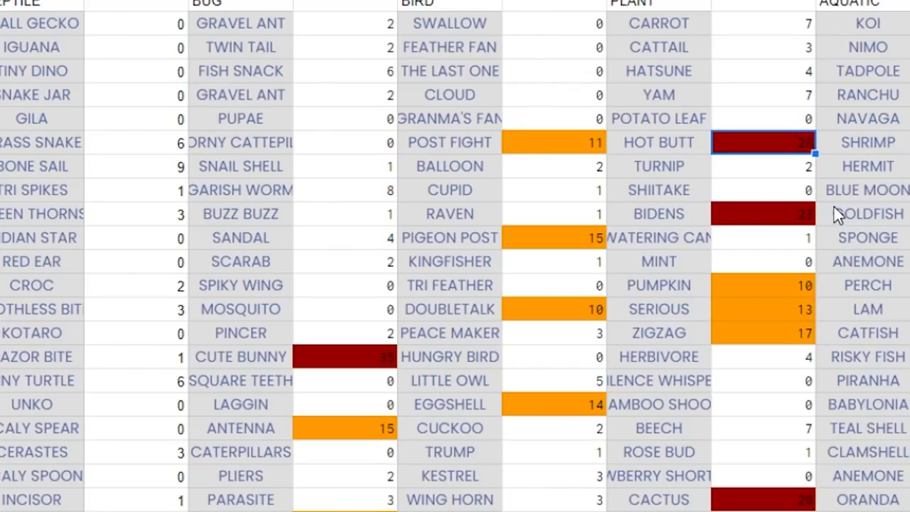
mouse_move(809, 205)
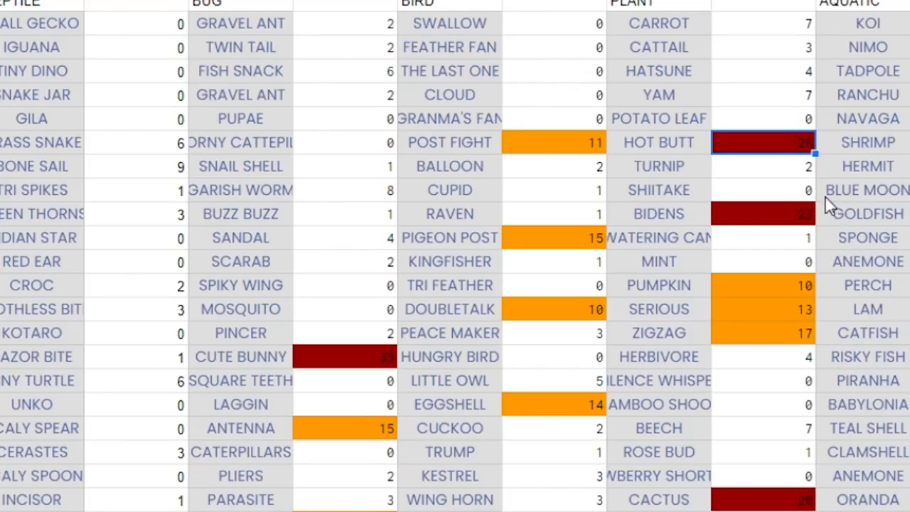
Review Post Fight, Grass Snake and Bidens, reaching lineups totalling 0.67, 0.439 and 1.14.
left_click(551, 142)
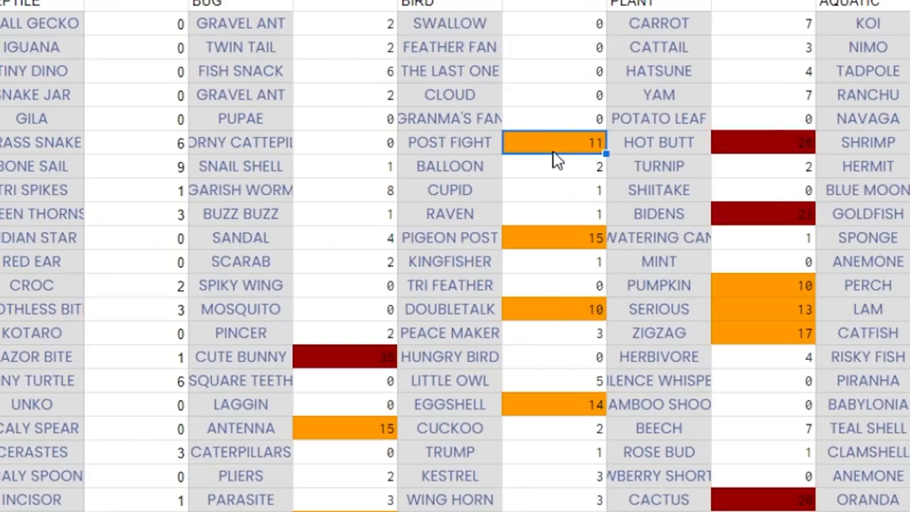
left_click(551, 309)
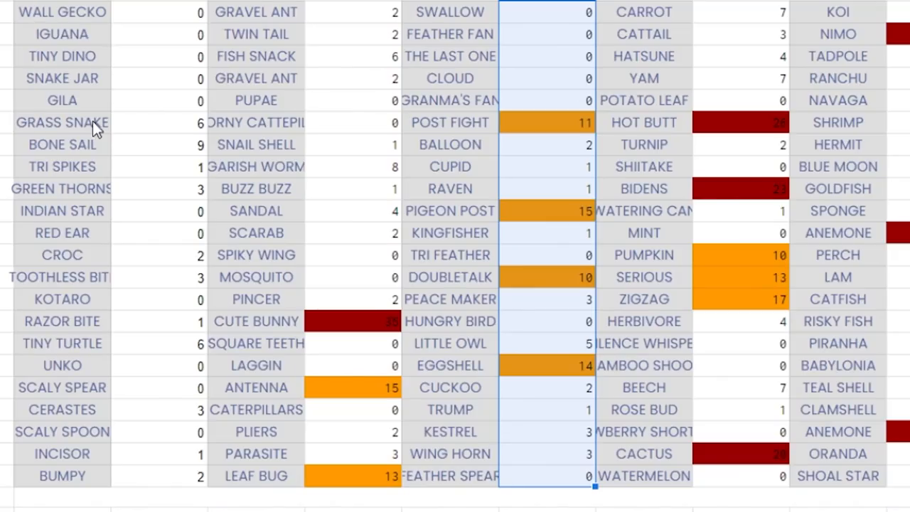
left_click(60, 121)
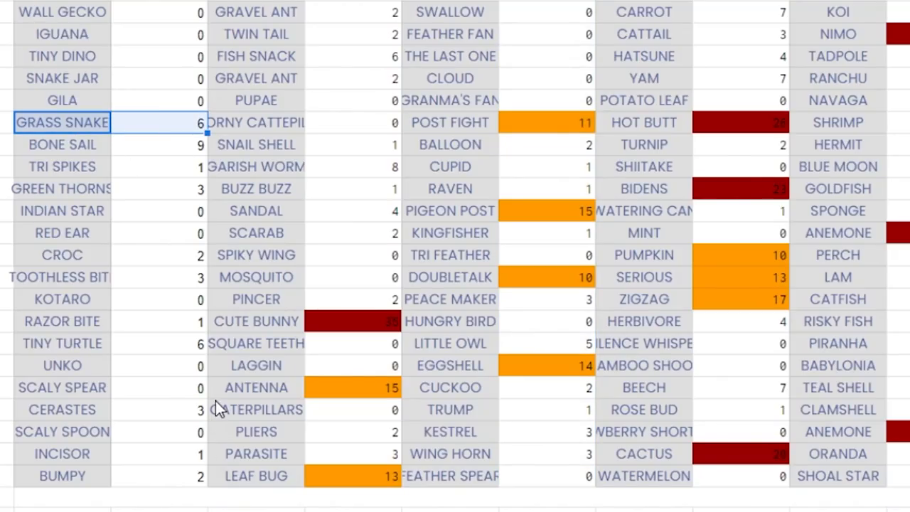
mouse_move(128, 144)
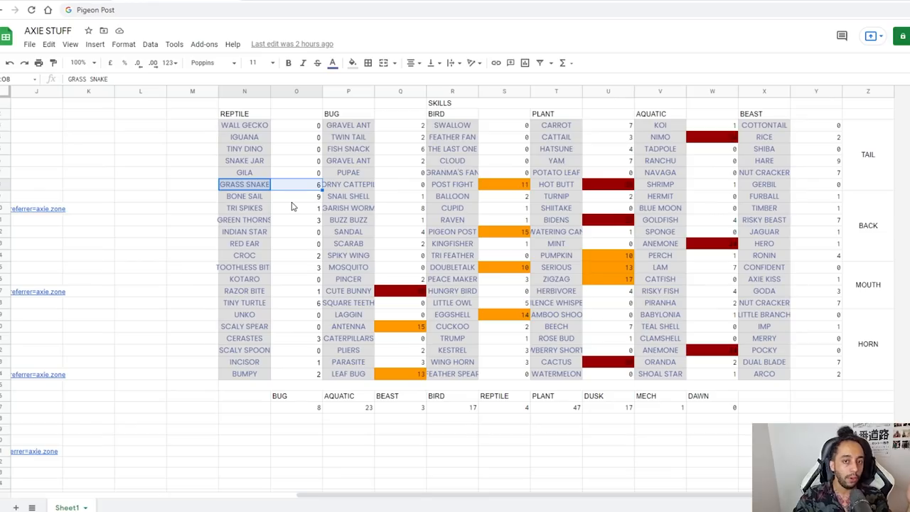
mouse_move(617, 203)
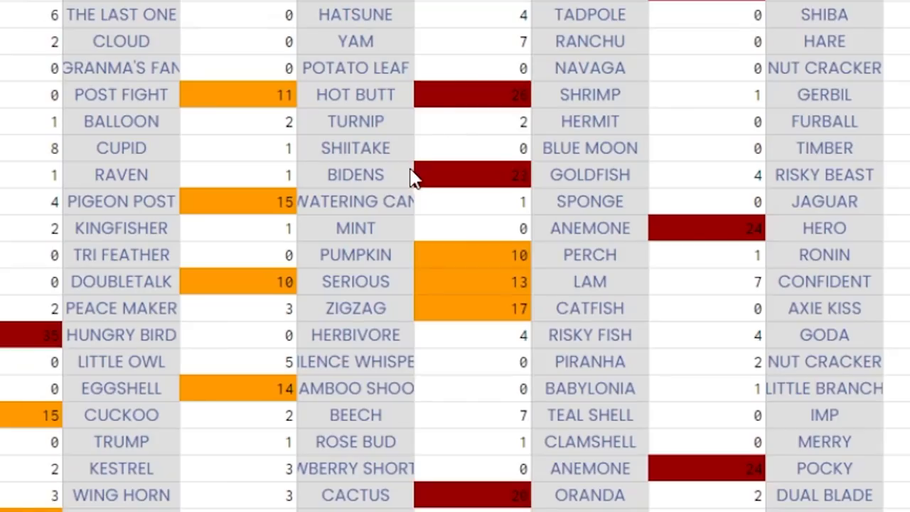
left_click(356, 175)
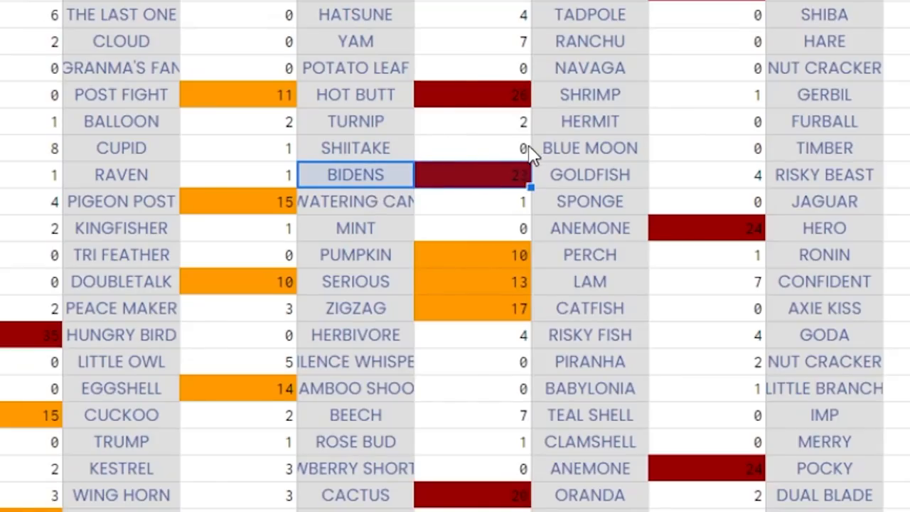
mouse_move(487, 408)
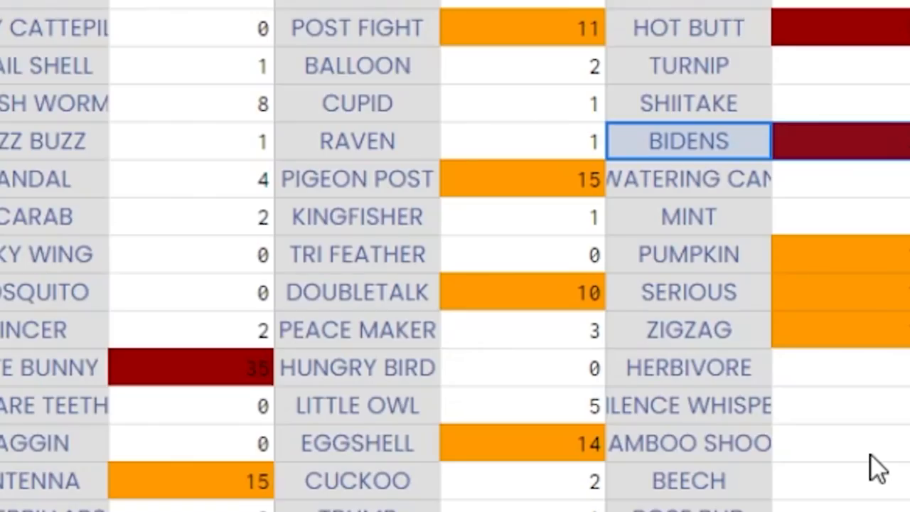
left_click(356, 291)
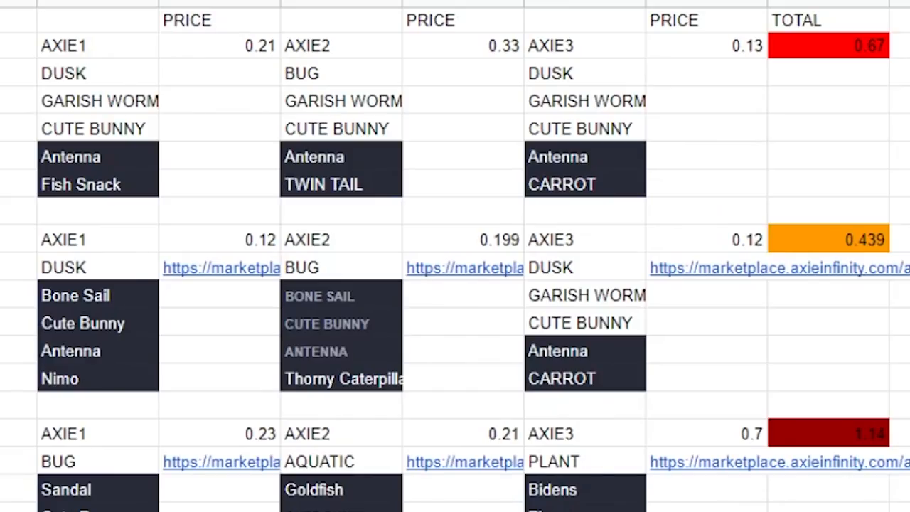
mouse_move(674, 488)
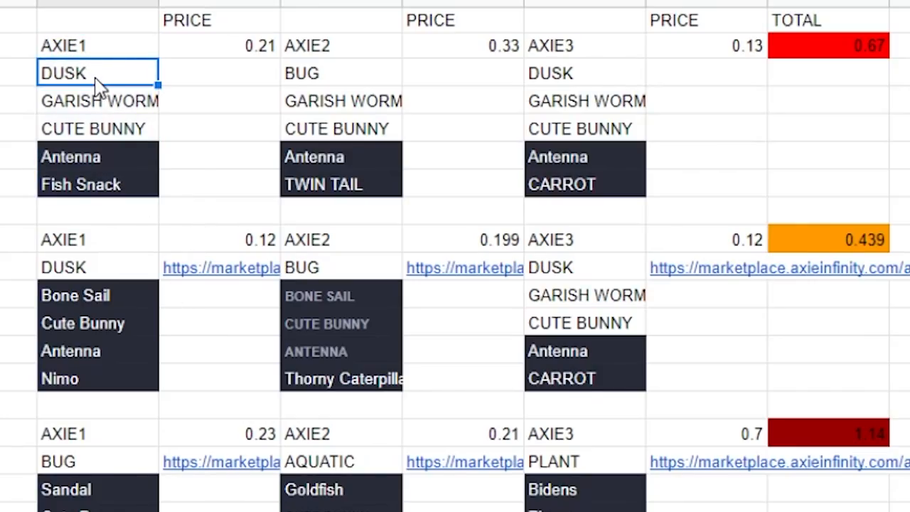
mouse_move(217, 158)
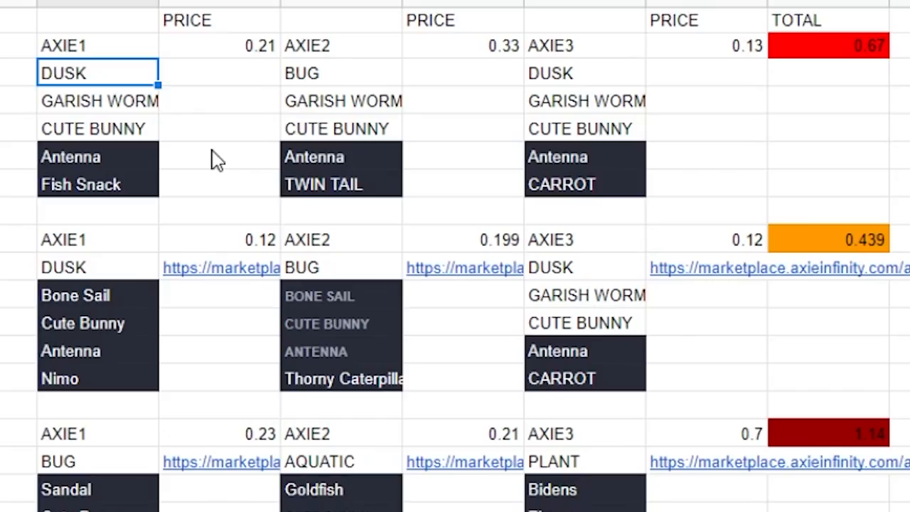
mouse_move(150, 125)
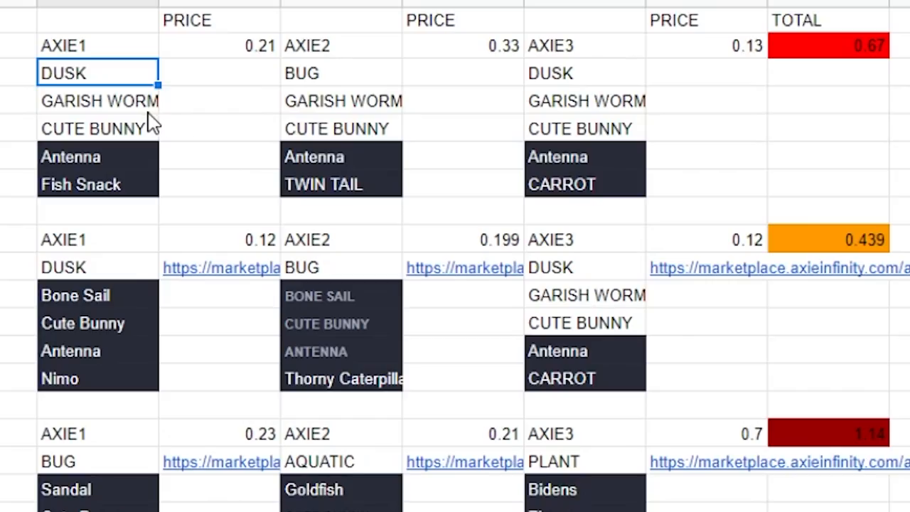
mouse_move(199, 86)
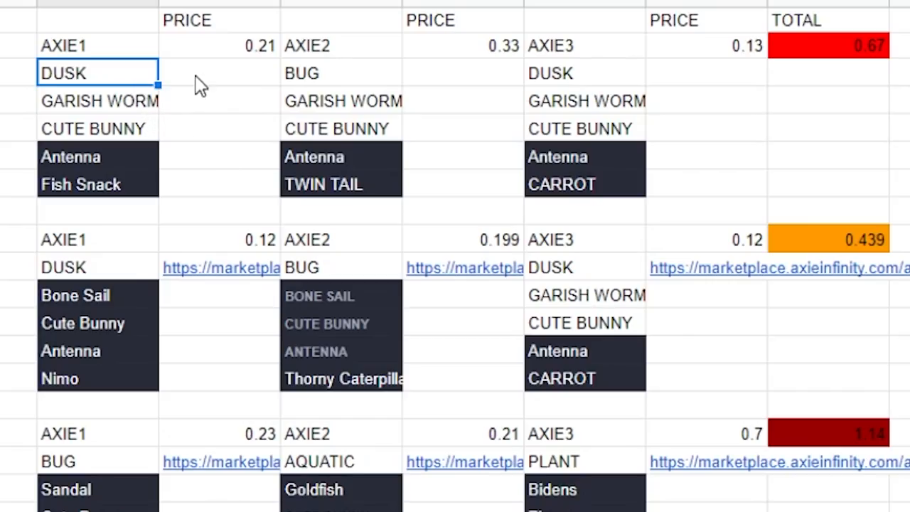
Check the first team's dusk Axie price of 0.21.
left_click(219, 46)
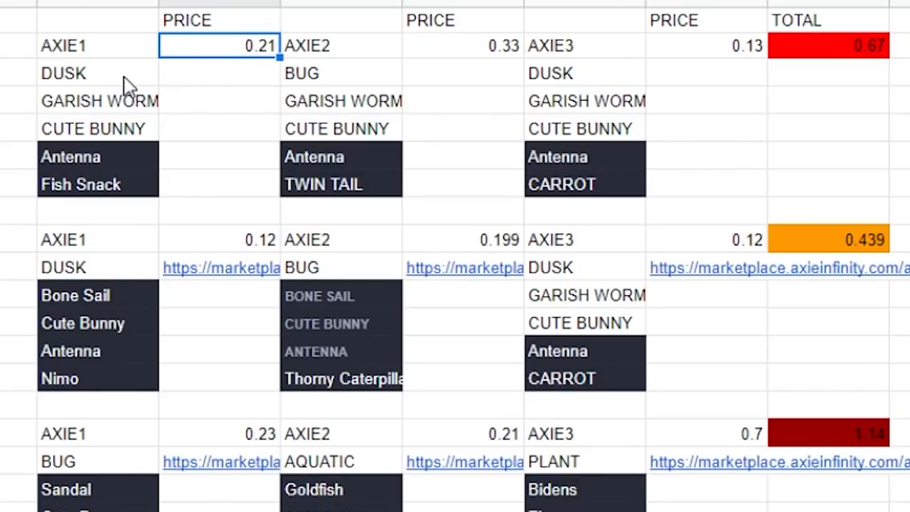
mouse_move(100, 178)
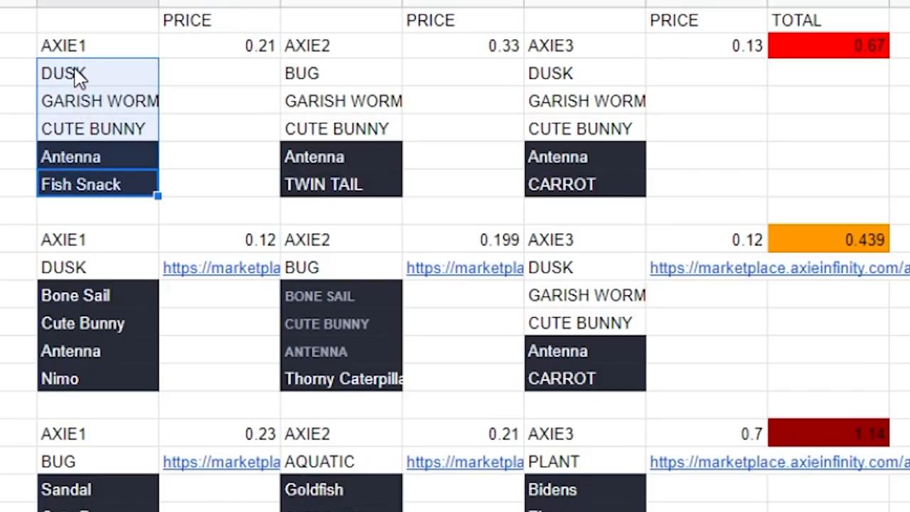
mouse_move(84, 77)
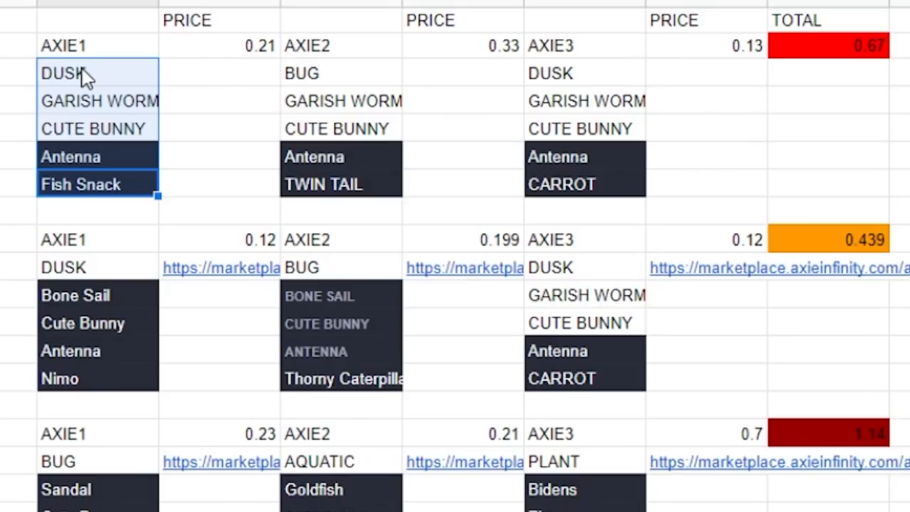
mouse_move(197, 114)
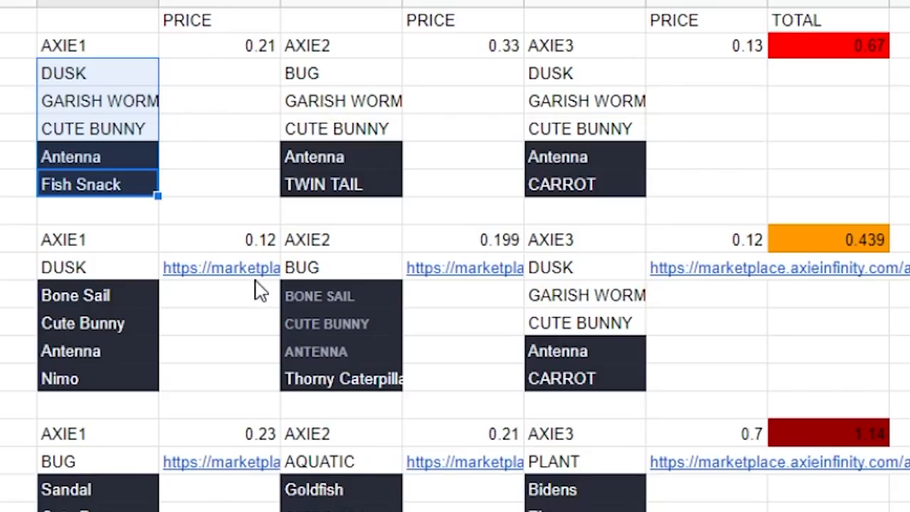
mouse_move(348, 281)
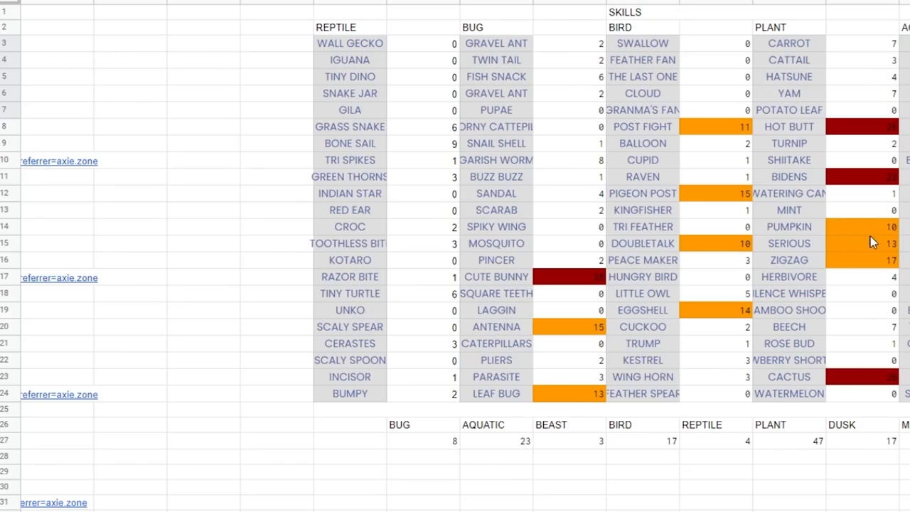
Scroll back to the lineups, revealing a fourth team totalling 0.194.
left_click(875, 126)
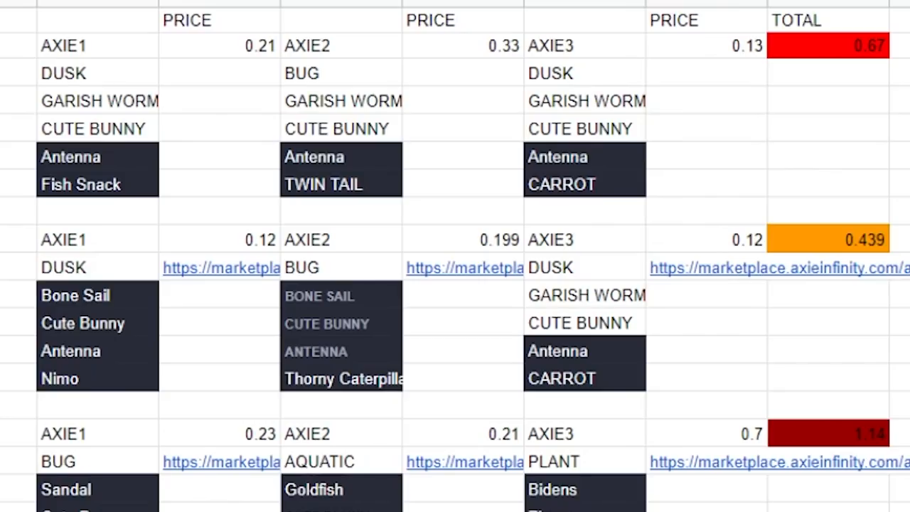
scroll("down", 3)
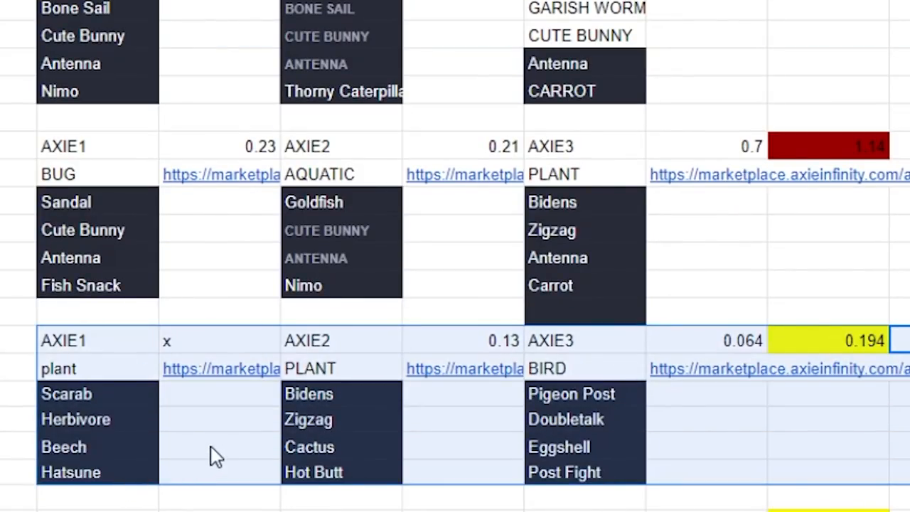
Inspect the 0.194 team's Eggshell bird Axie and open its marketplace listing.
left_click(220, 446)
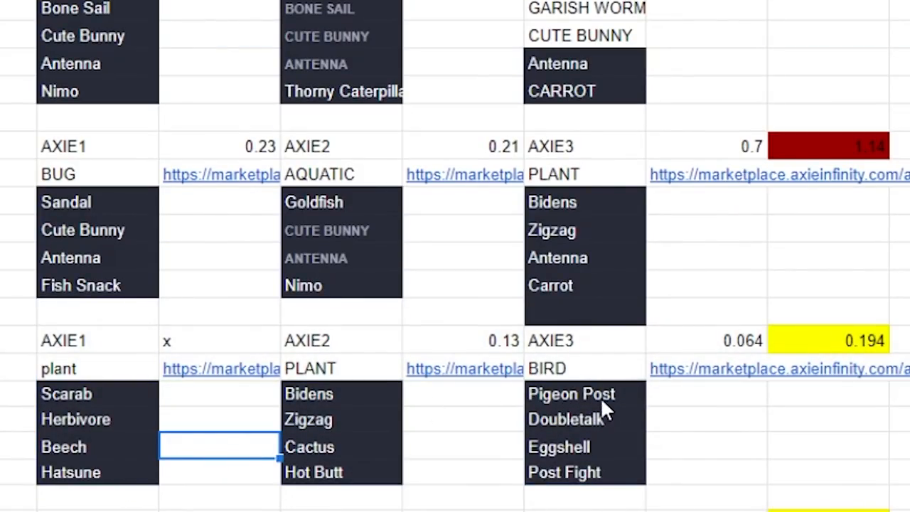
left_click(558, 447)
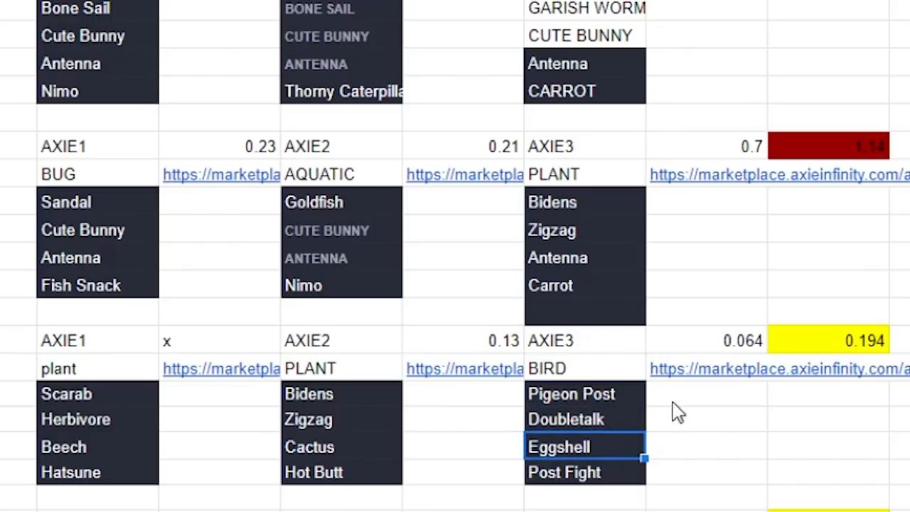
left_click(463, 368)
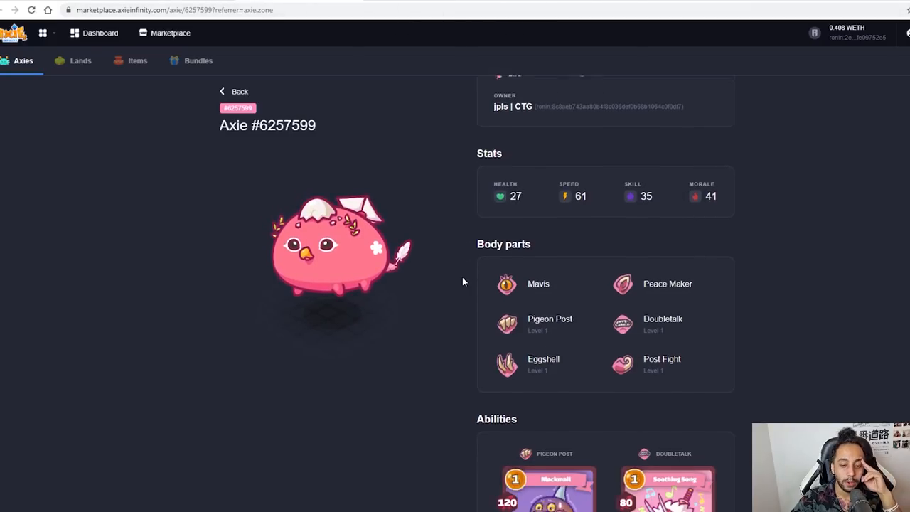
Scroll Axie #6257599's marketplace page down to its ability cards.
scroll("down", 3)
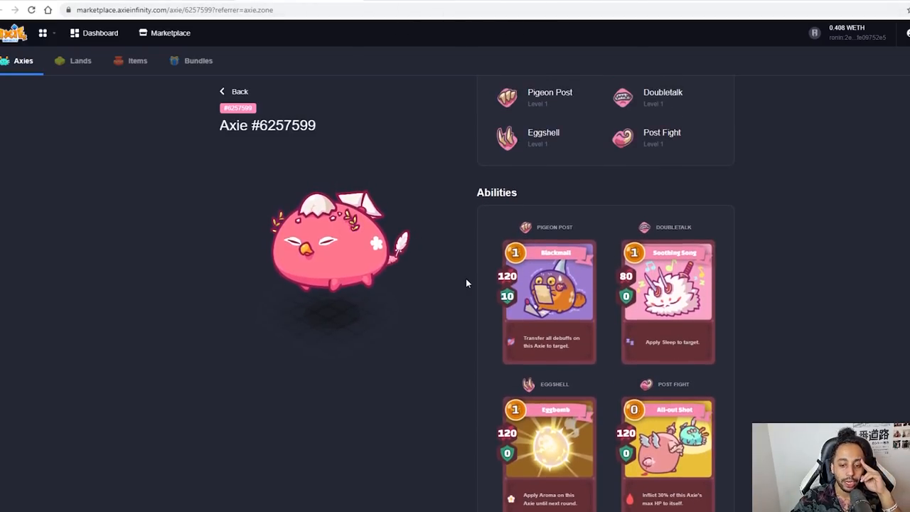
scroll("down", 3)
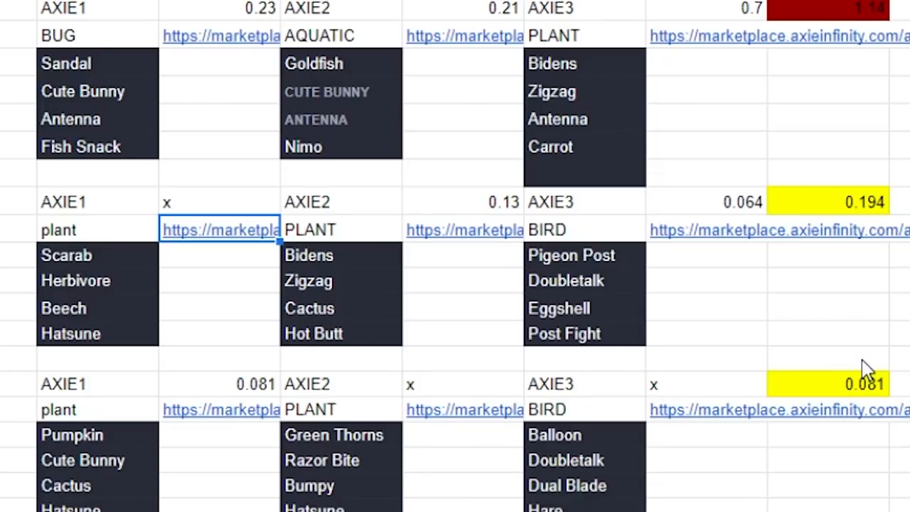
Scroll to the team totalling 0.197 and open its dusk Axie's marketplace listing.
scroll("down", 3)
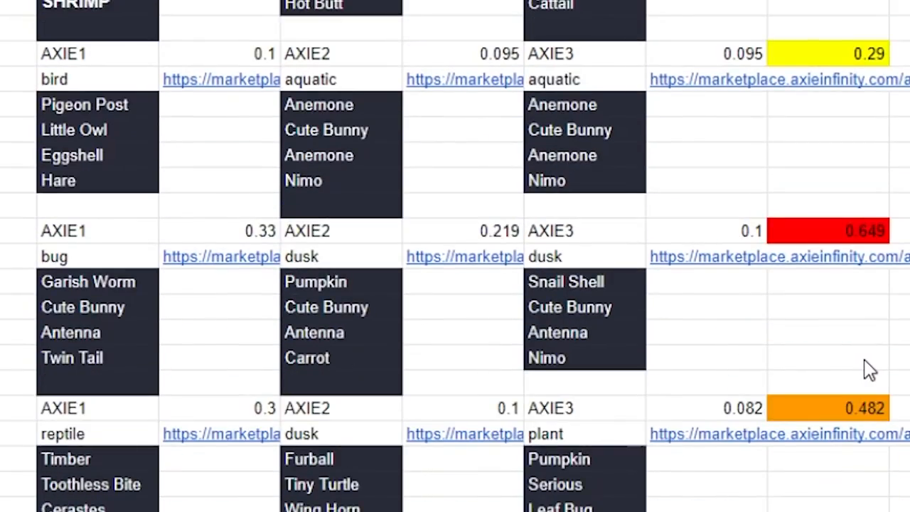
scroll("down", 3)
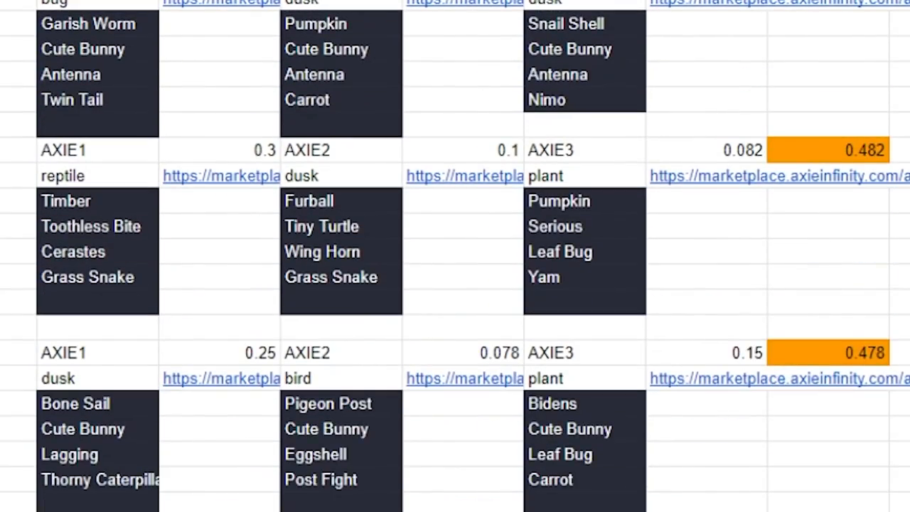
scroll("down", 3)
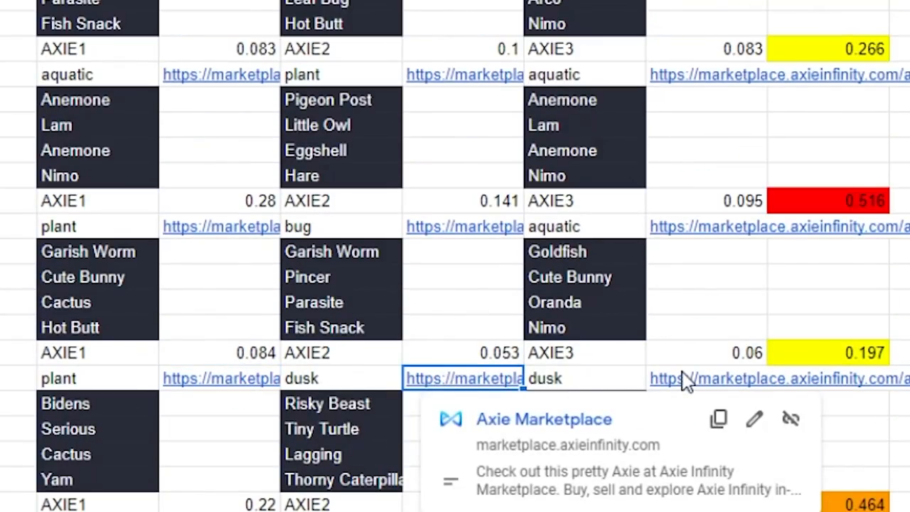
left_click(464, 378)
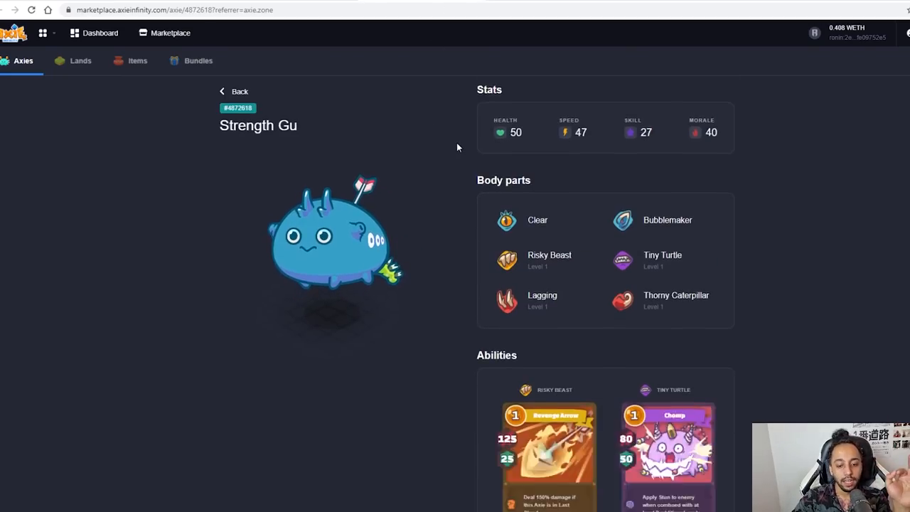
Scroll to Axie #5903432's Bone Sail, Tiny Turtle, Lagging and Thorny Caterpillar cards.
scroll("down", 3)
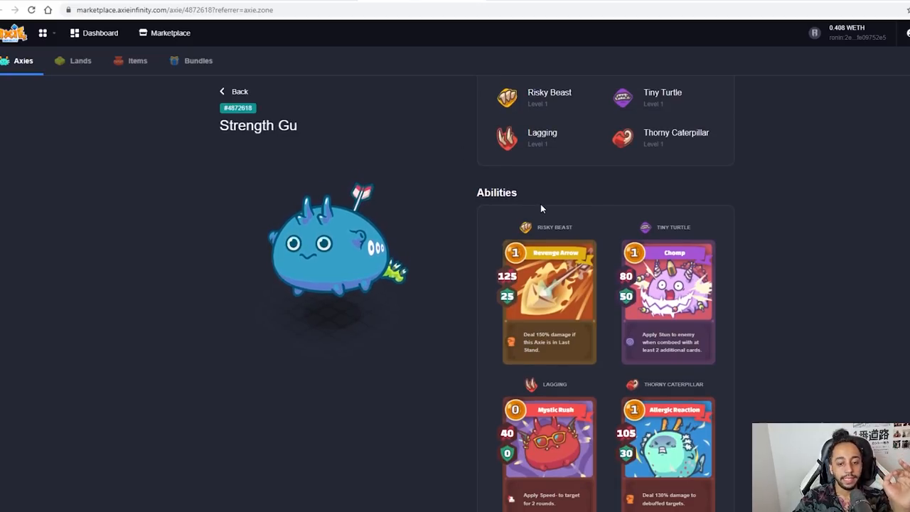
mouse_move(562, 214)
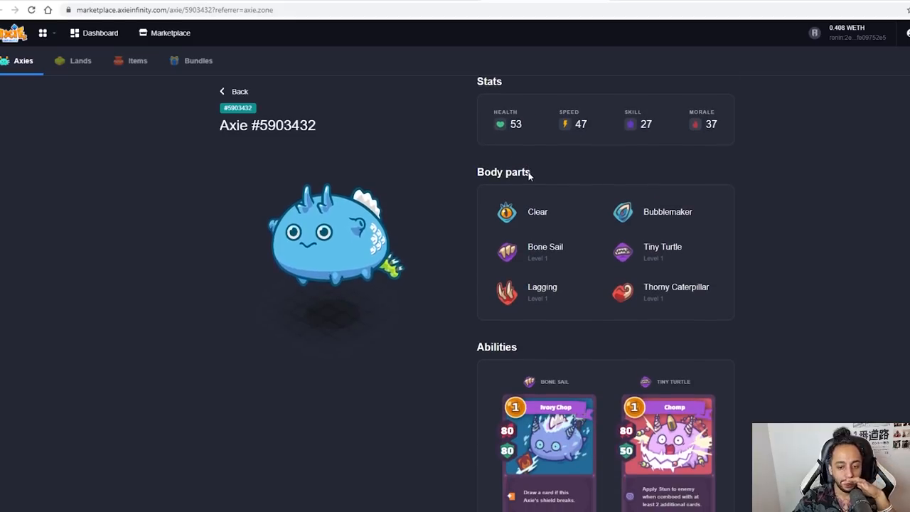
scroll("down", 3)
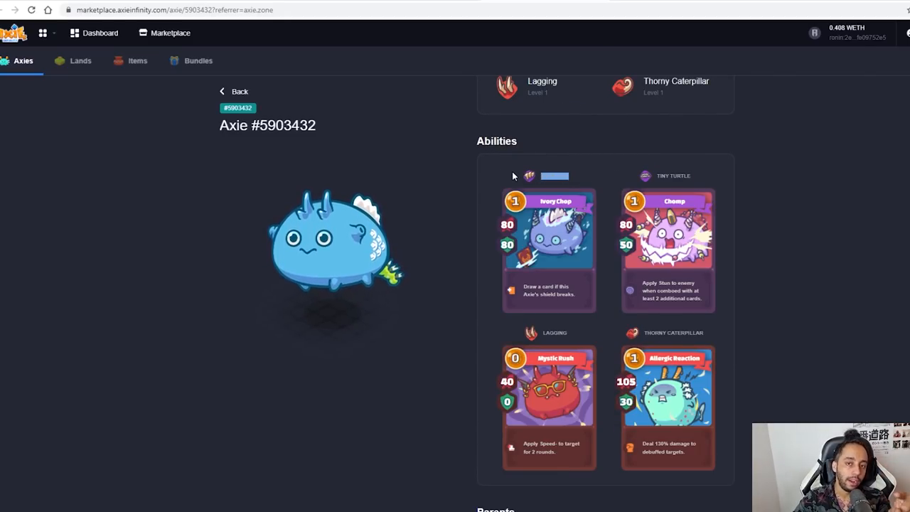
mouse_move(516, 117)
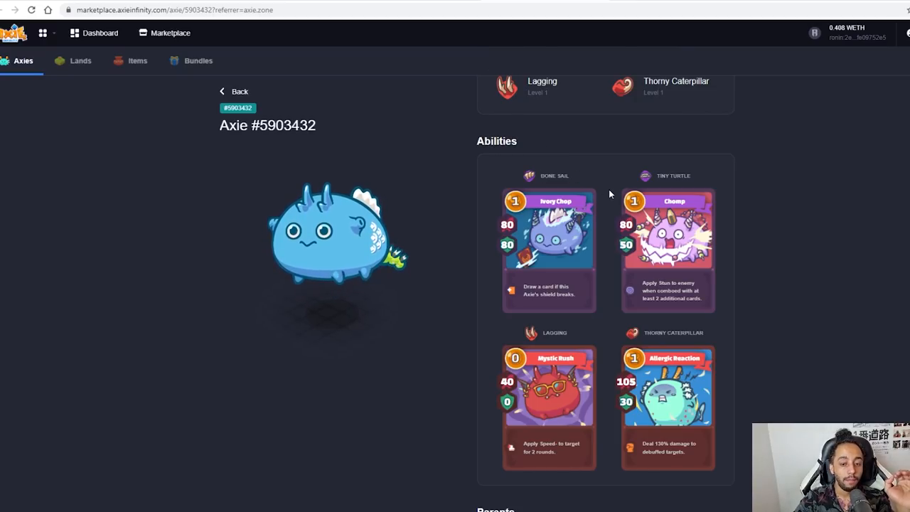
mouse_move(585, 192)
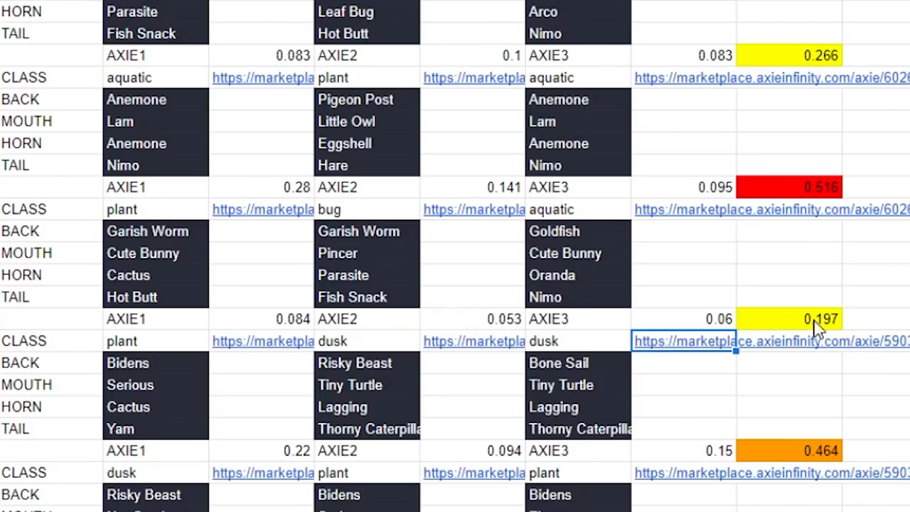
mouse_move(690, 430)
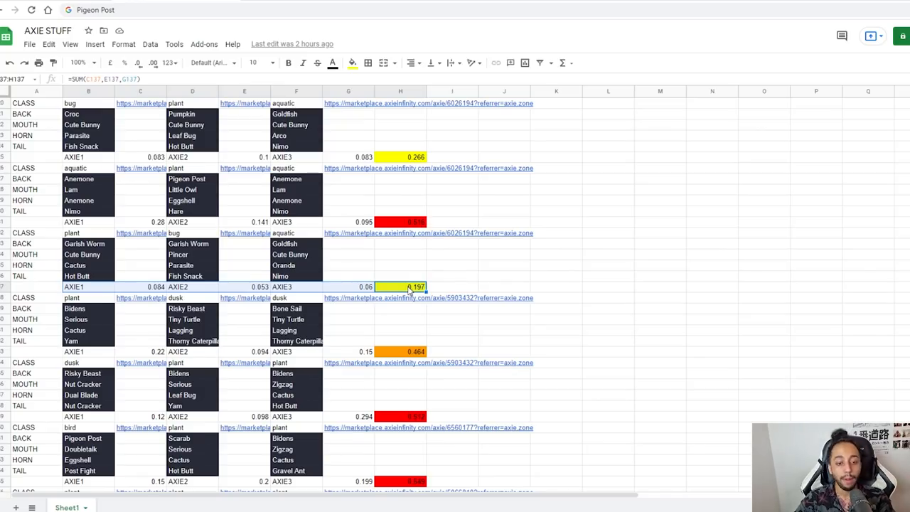
mouse_move(330, 236)
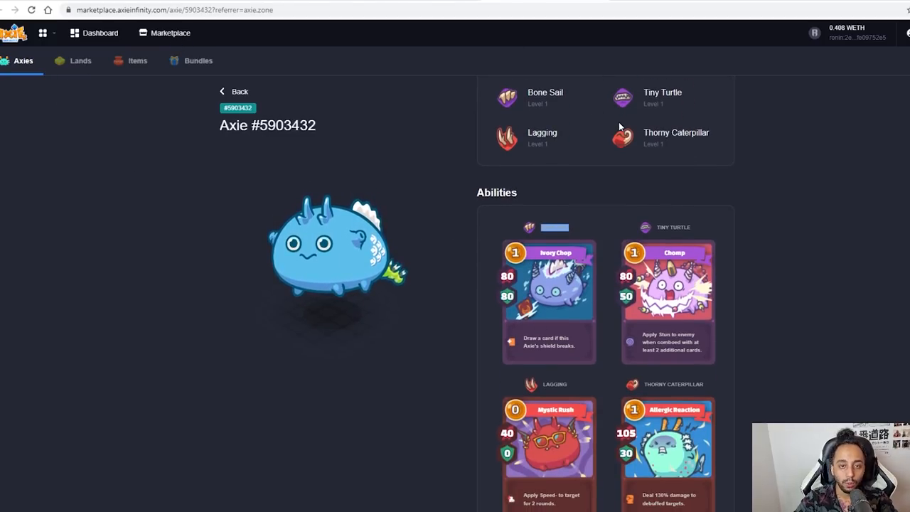
Search Axies sharing #5903432's parts with speed 45+, then return to its page.
left_click(23, 61)
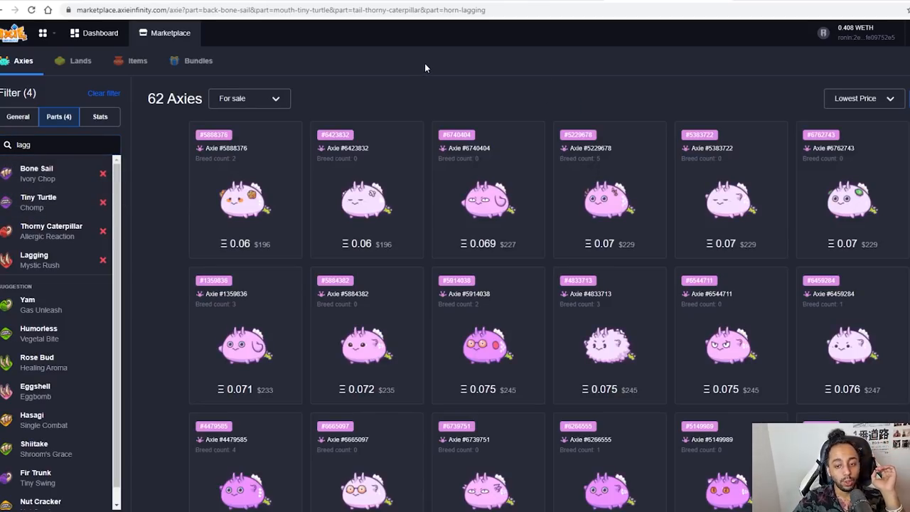
left_click(99, 116)
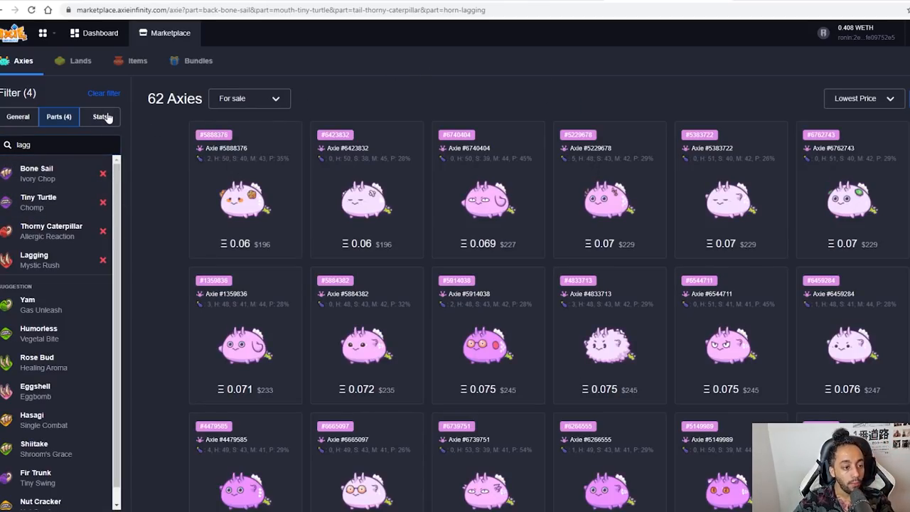
left_click(100, 116)
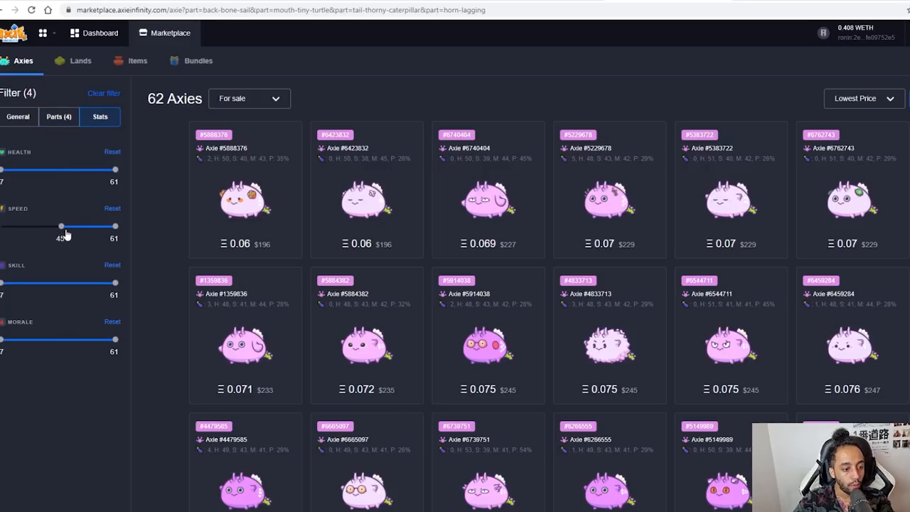
left_click_drag(60, 225, 65, 226)
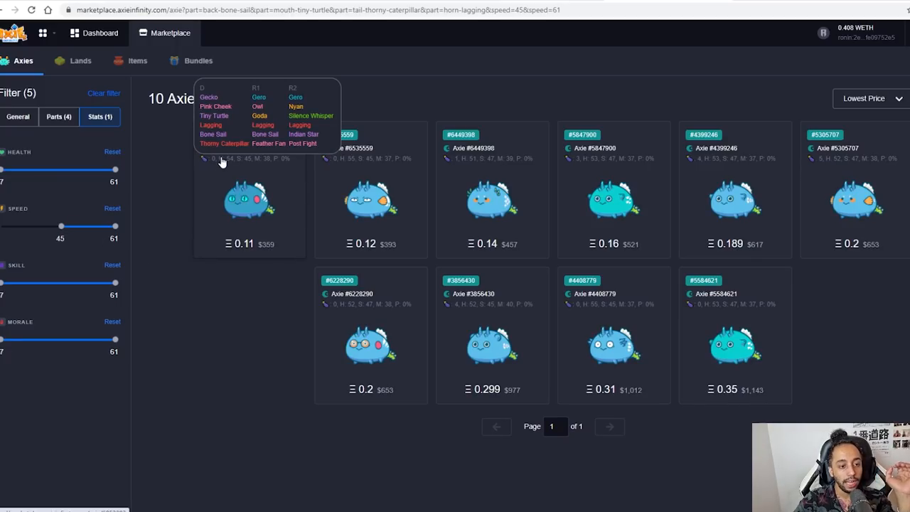
mouse_move(547, 108)
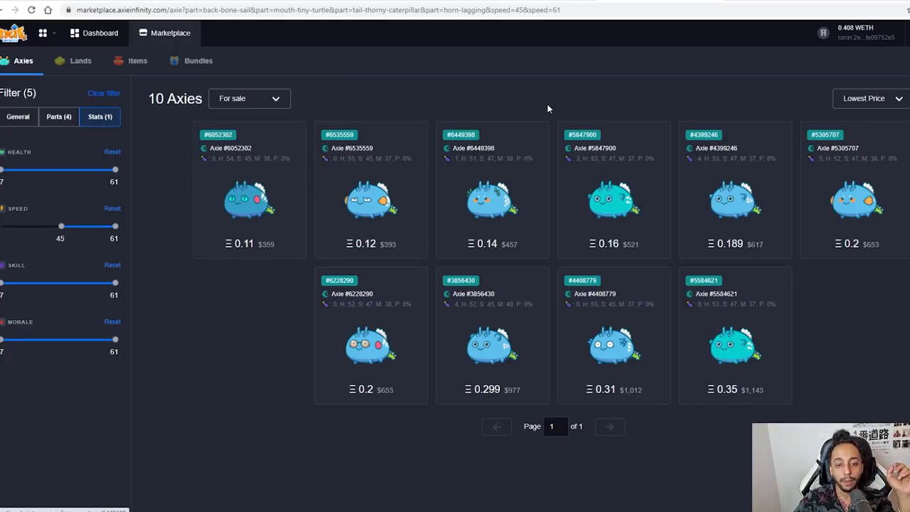
left_click(249, 203)
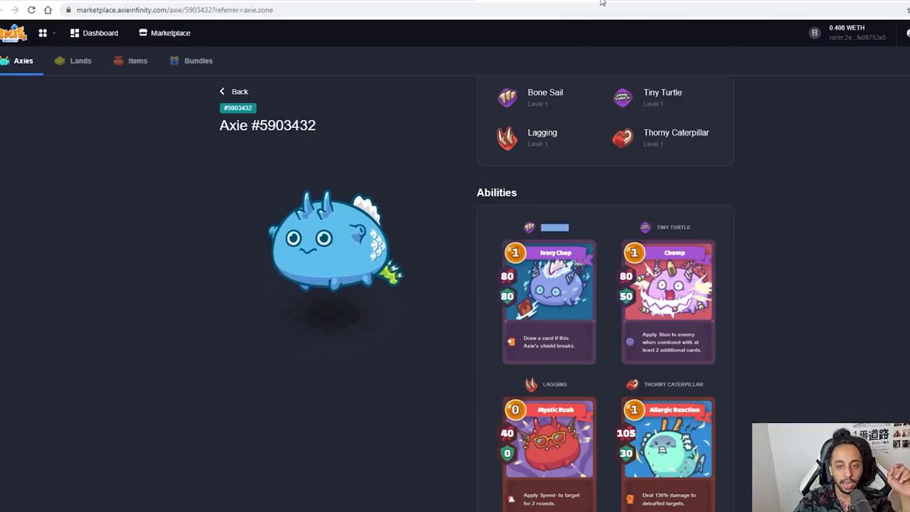
mouse_move(451, 6)
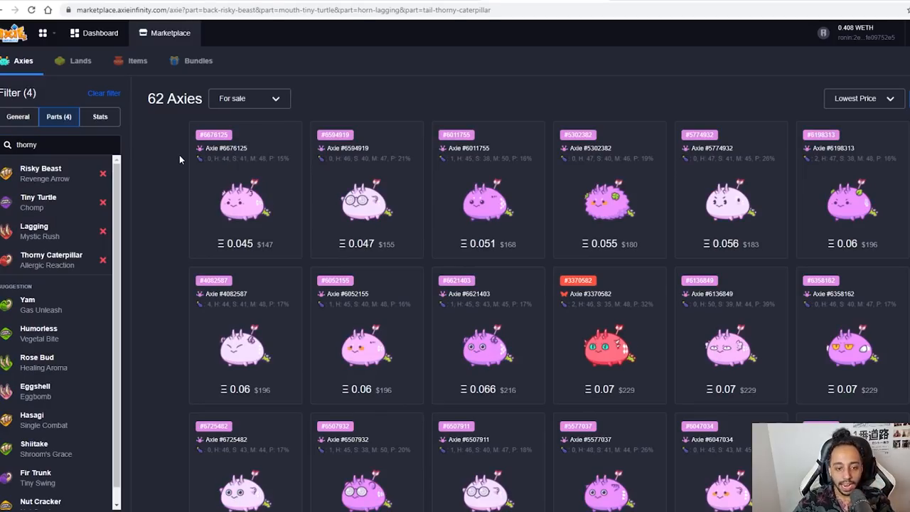
Lower the parts search's minimum speed to 44, glance at the spreadsheet, then clear filters.
left_click(100, 117)
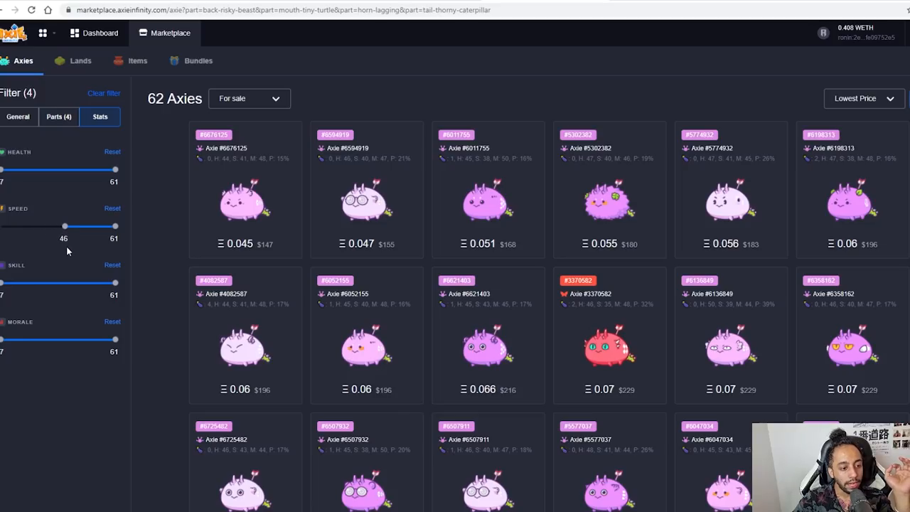
left_click_drag(65, 226, 59, 226)
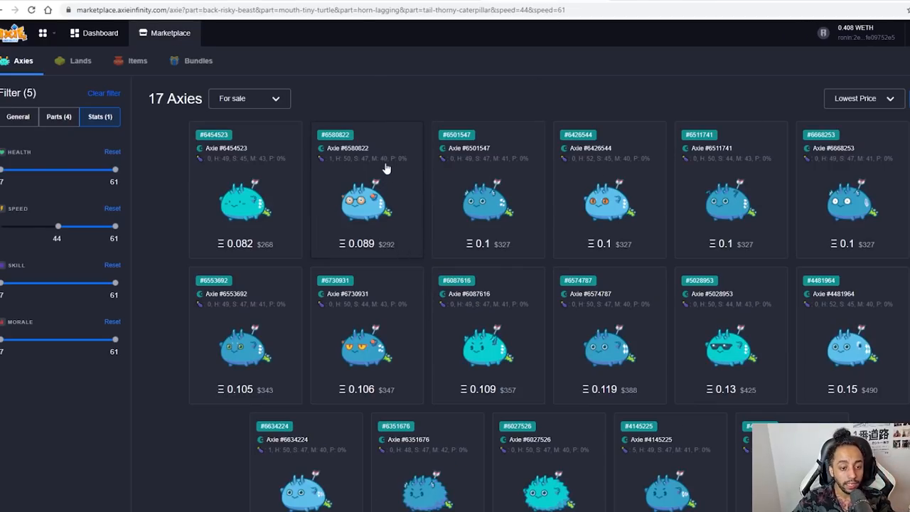
mouse_move(518, 120)
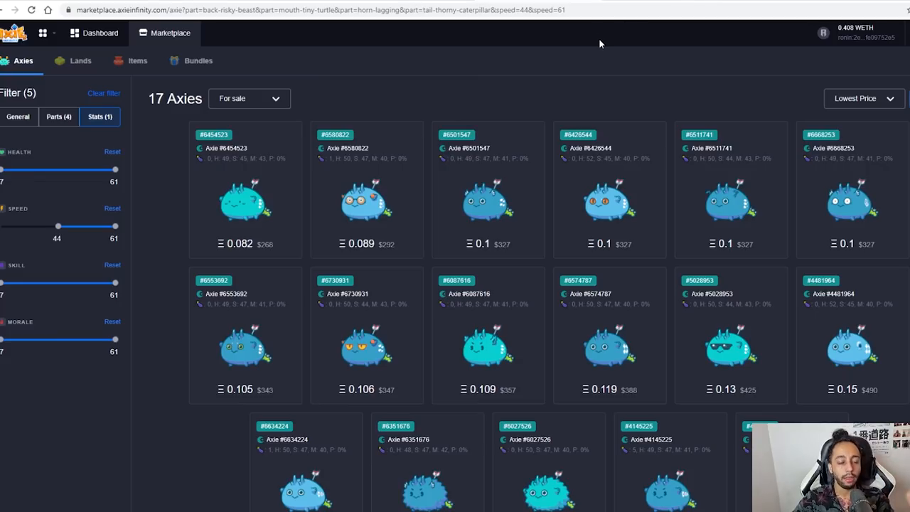
left_click(366, 207)
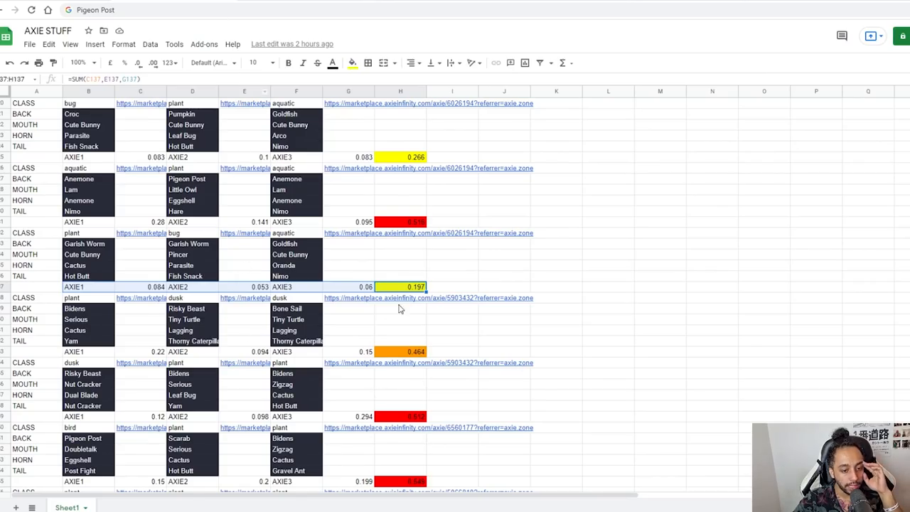
mouse_move(128, 281)
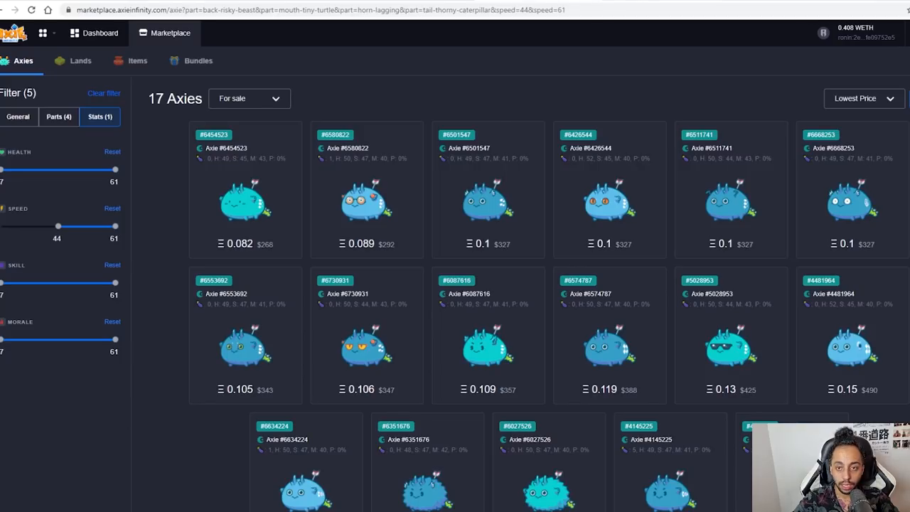
left_click(104, 93)
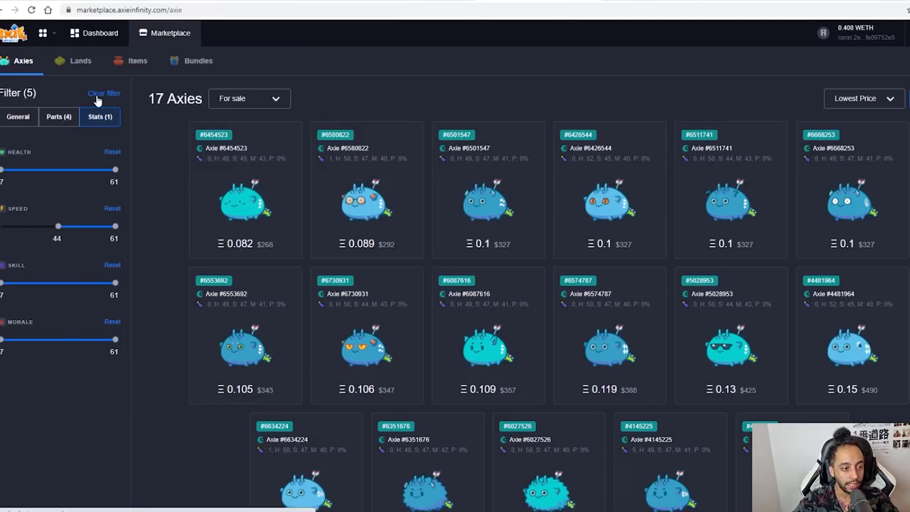
Filter the Bidens, Serious, Cactus and Hot Butt search to health 59 and above.
left_click(104, 93)
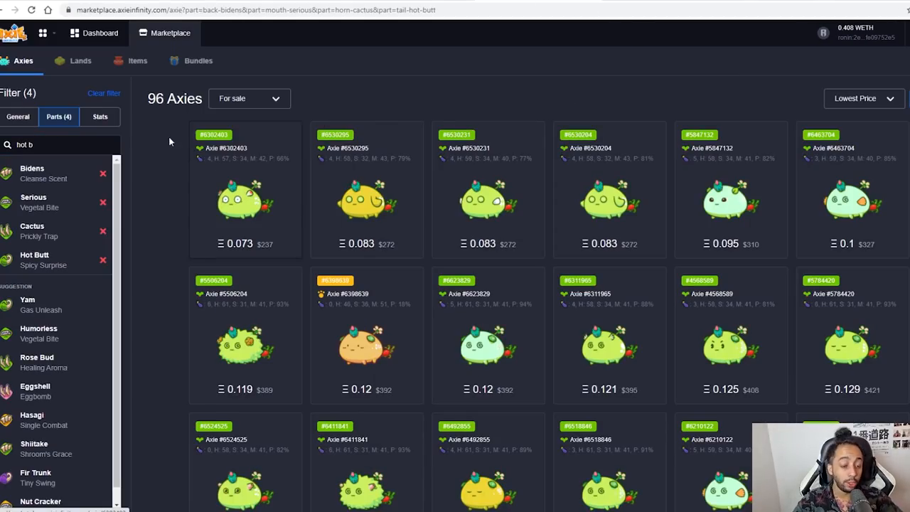
left_click(100, 116)
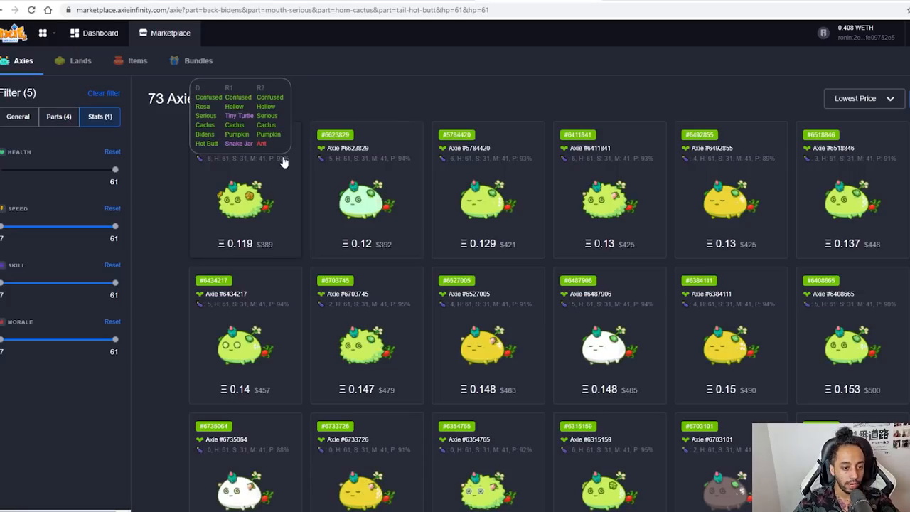
mouse_move(279, 163)
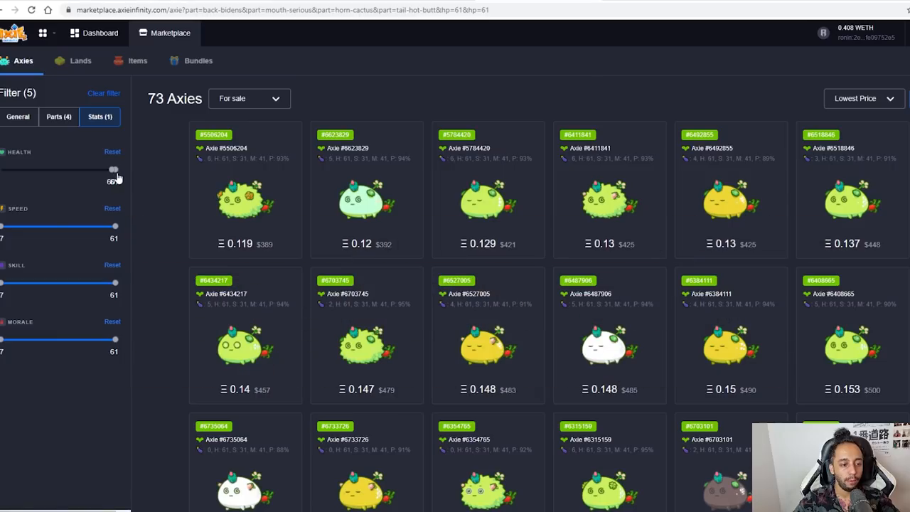
left_click_drag(113, 169, 113, 170)
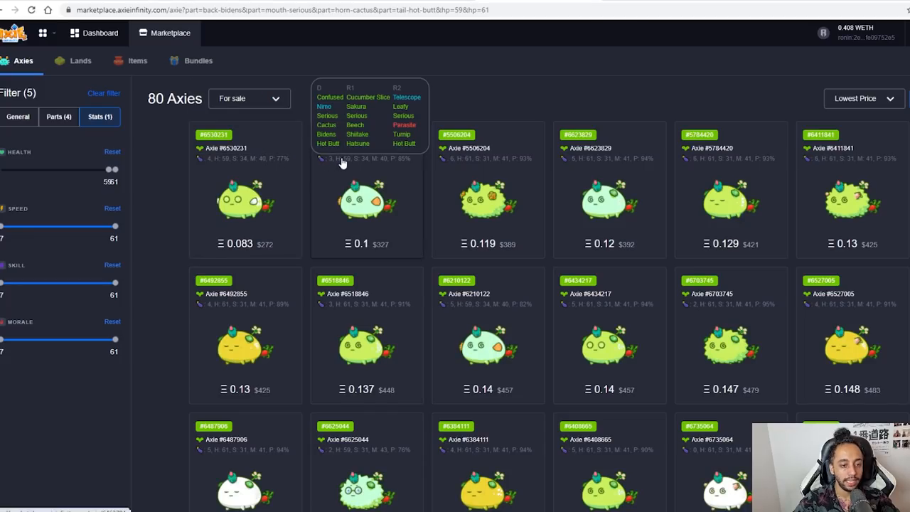
mouse_move(278, 173)
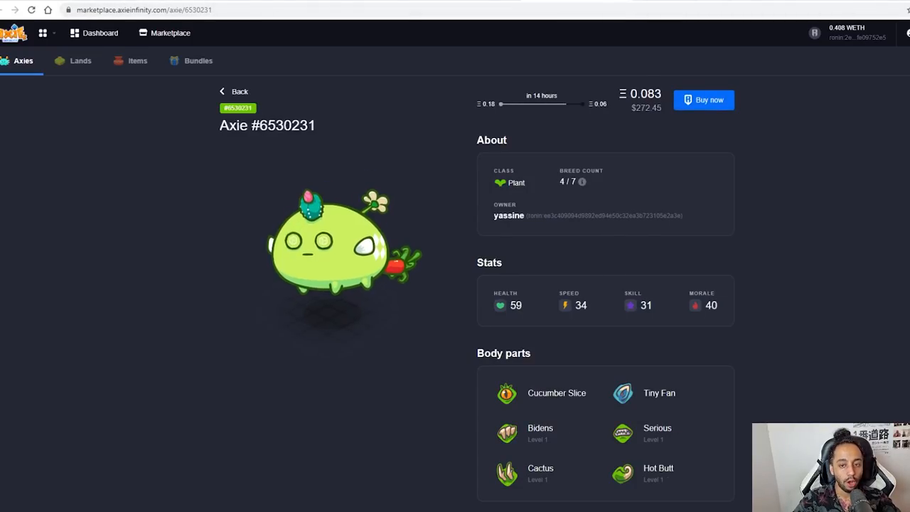
mouse_move(829, 172)
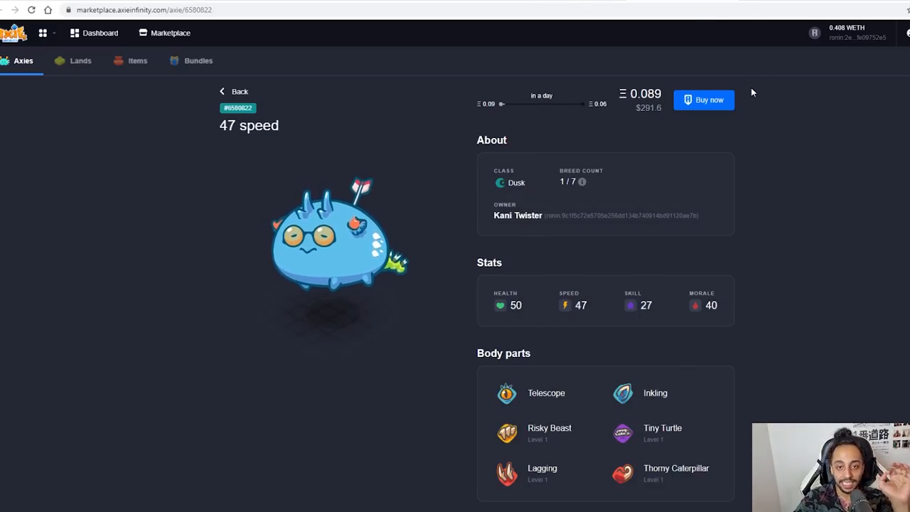
mouse_move(773, 93)
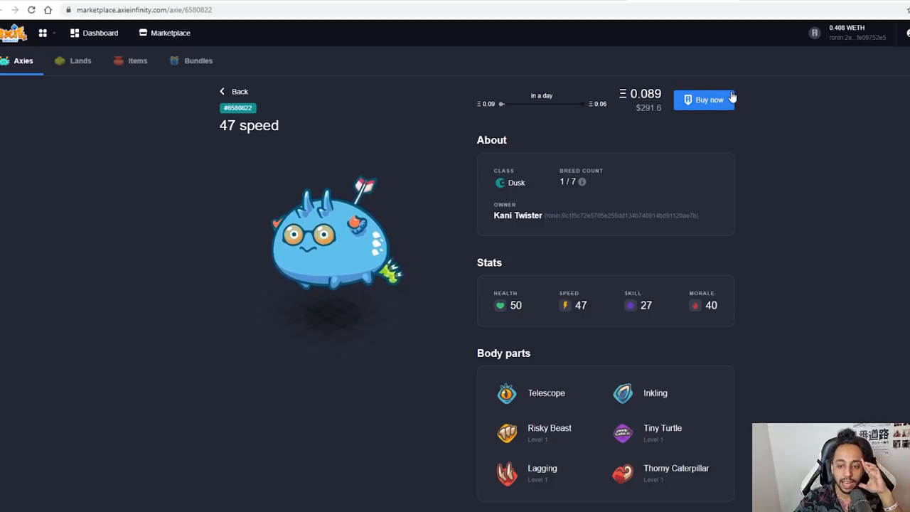
View listed Axies #6580822 and #6530231, then the Dusk Axie charles (#6052302).
left_click(704, 99)
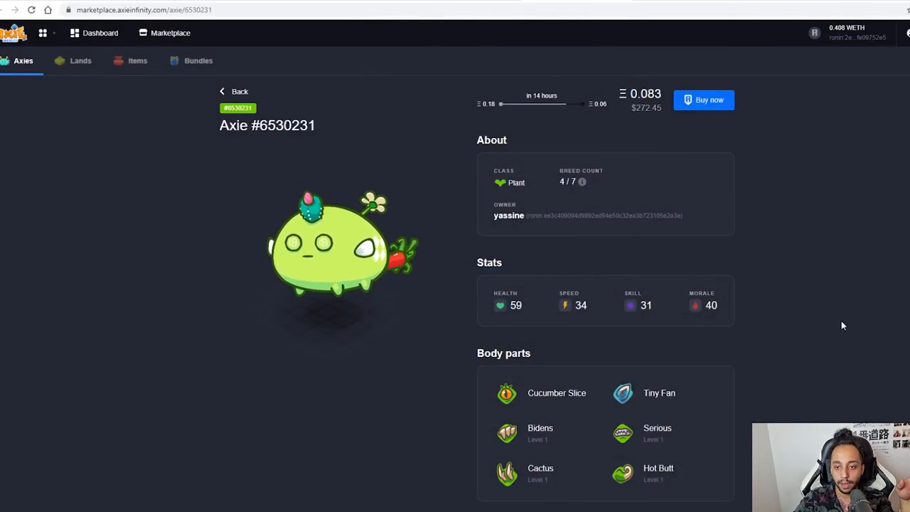
left_click(703, 100)
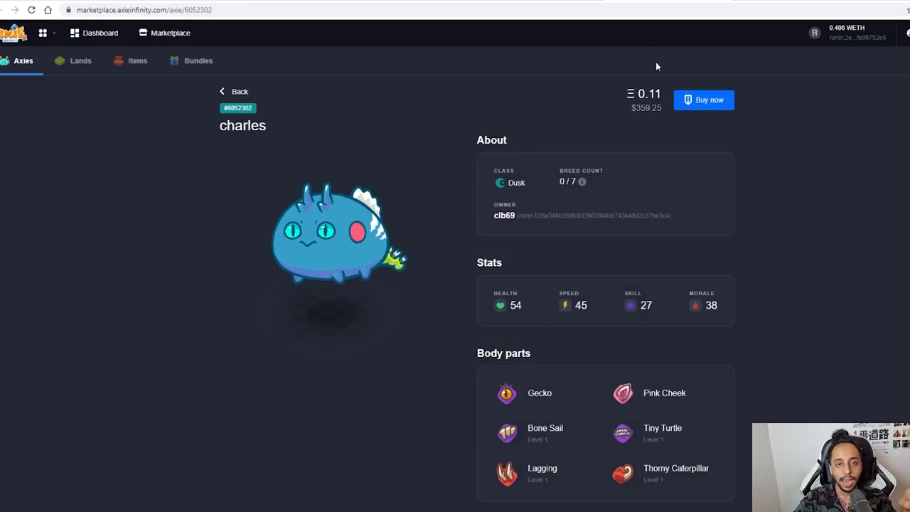
mouse_move(671, 78)
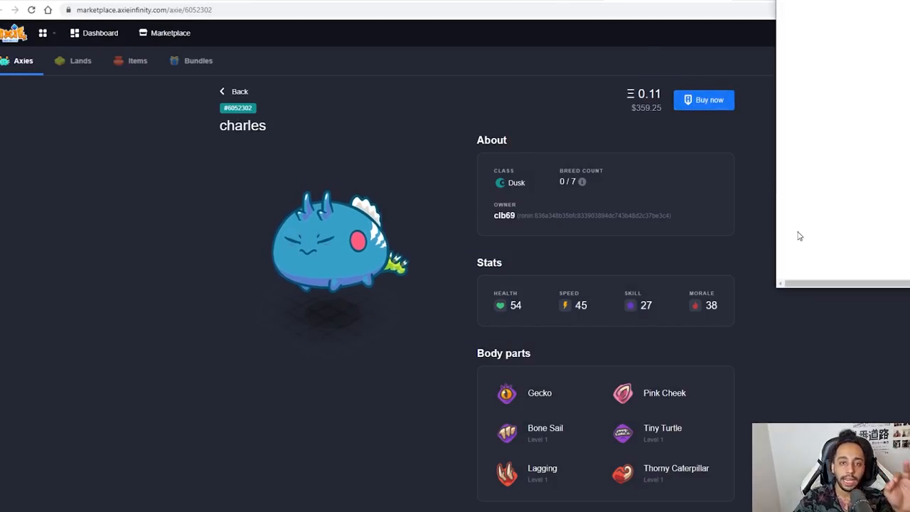
left_click(704, 99)
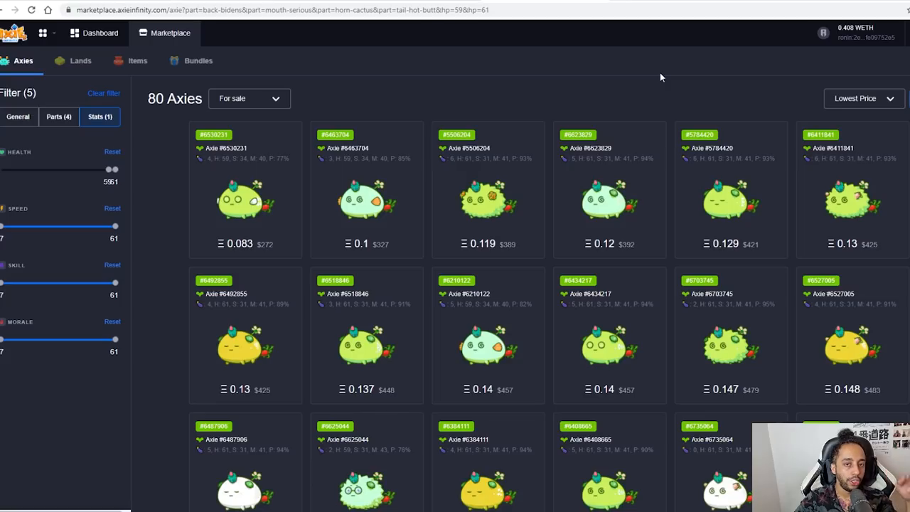
mouse_move(546, 54)
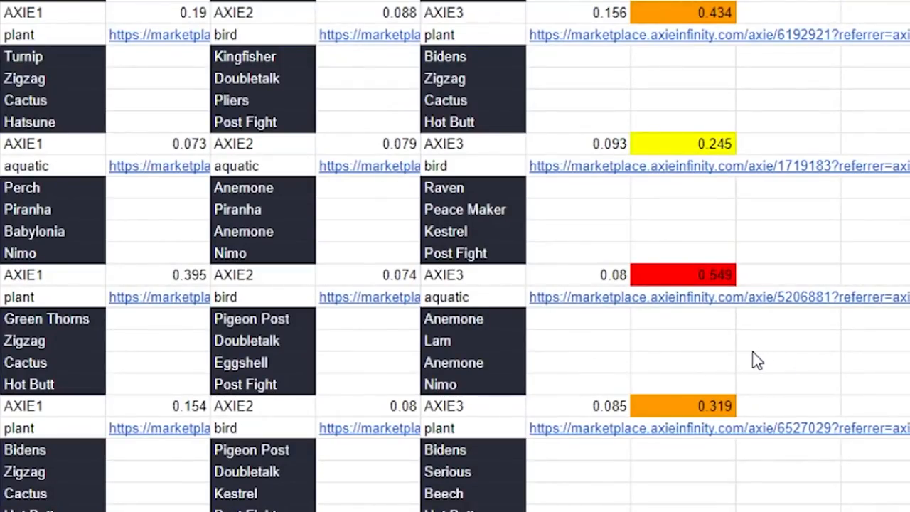
Open BACKLINE GOD (#2042814) from the AXIE1 marketplace link.
left_click(682, 275)
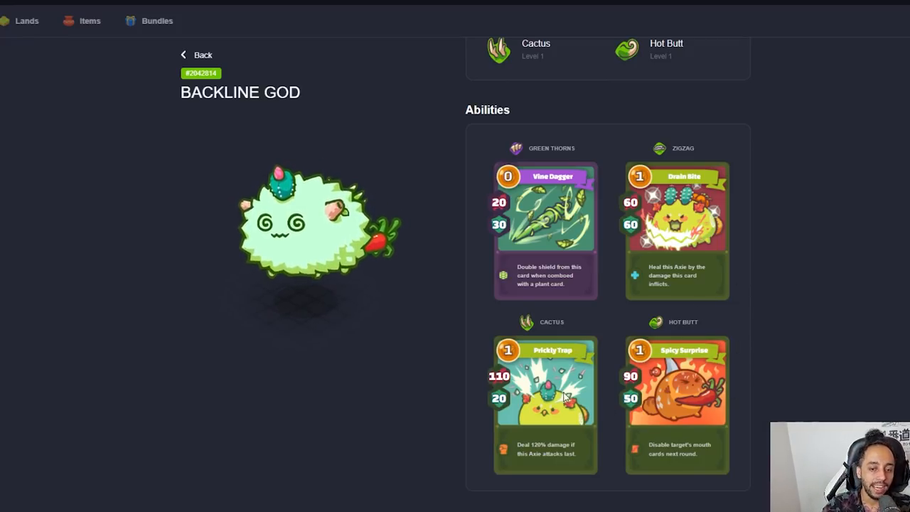
mouse_move(656, 430)
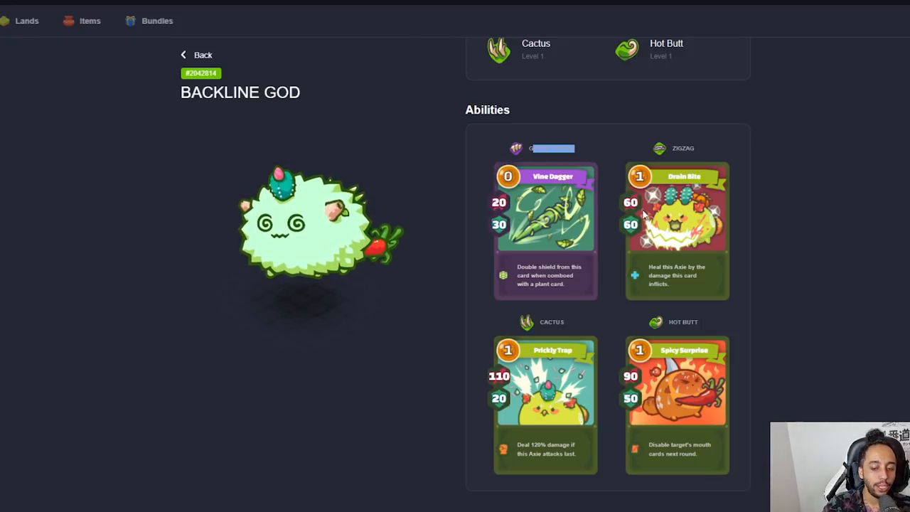
mouse_move(676, 291)
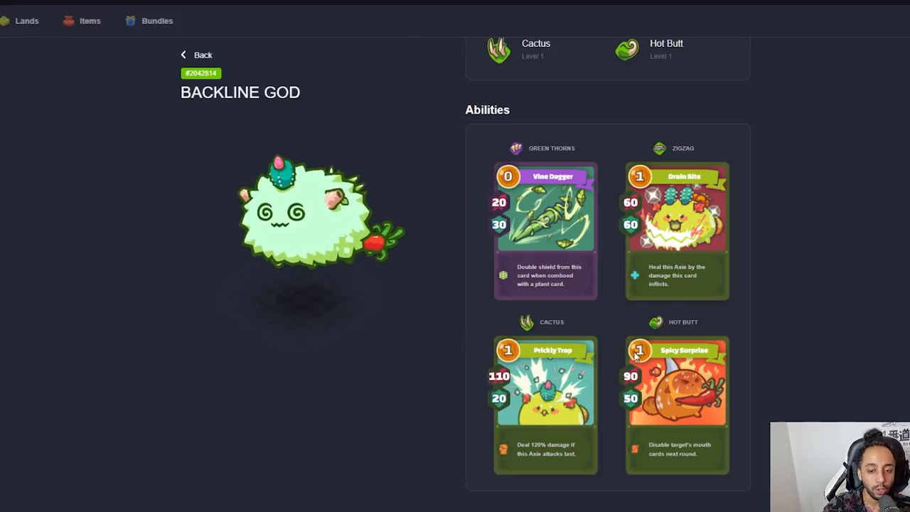
mouse_move(382, 64)
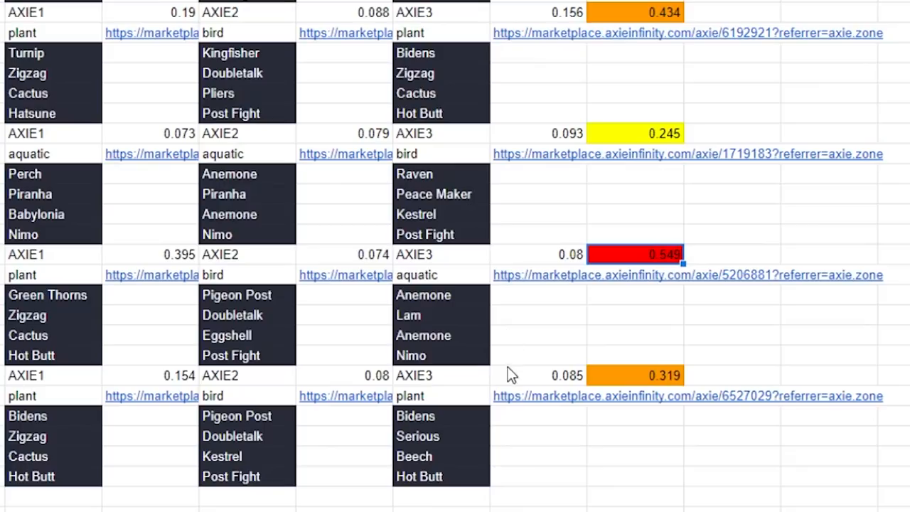
Open plant Axie #6560177 from the 0.512 team's AXIE3 link.
scroll("down", 3)
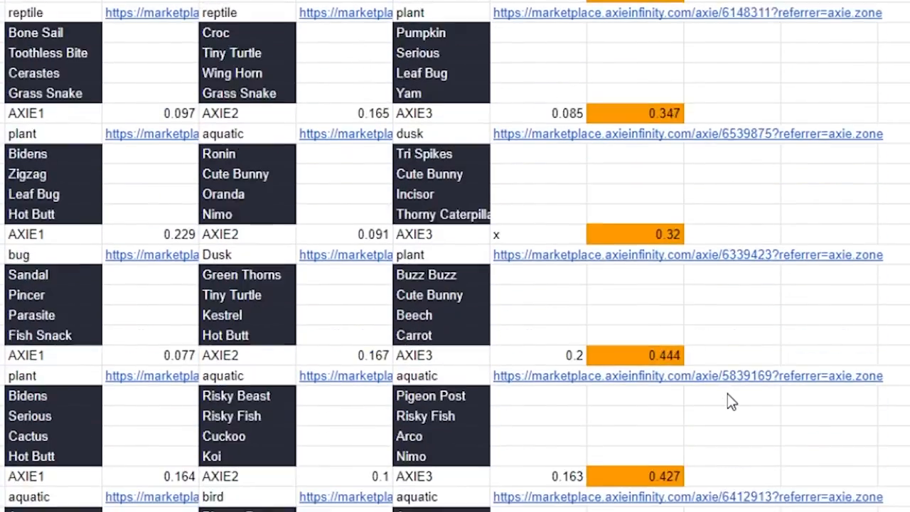
scroll("down", 3)
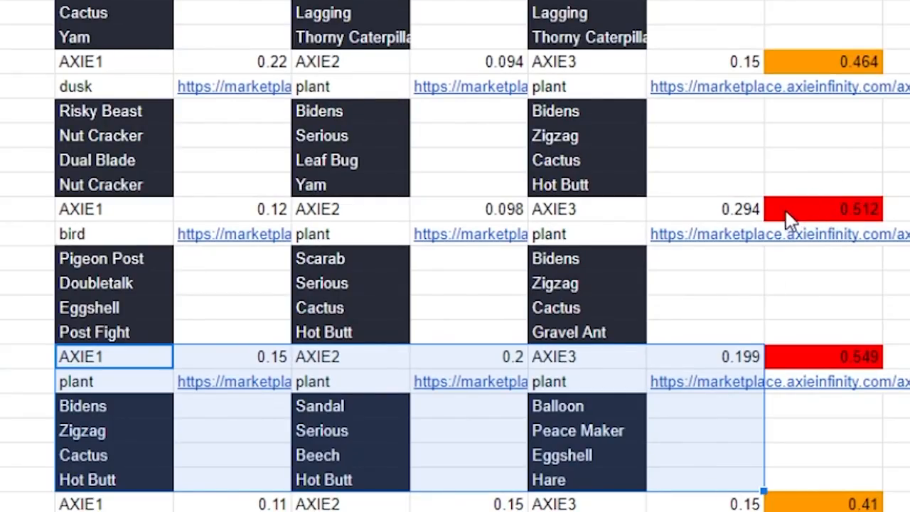
left_click(778, 234)
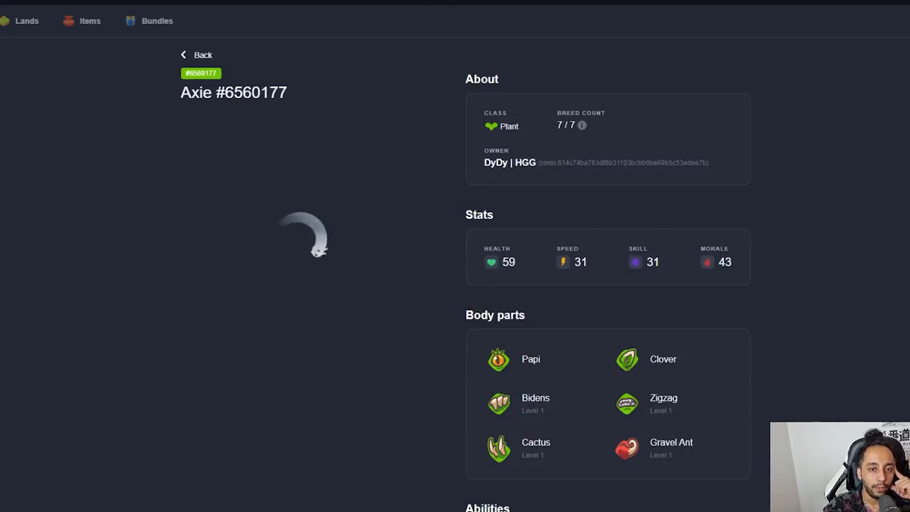
Scroll to Axie #6560177's Cleanse Scent, Drain Bite, Prickly Trap and Numbing Lecretion cards.
scroll("down", 3)
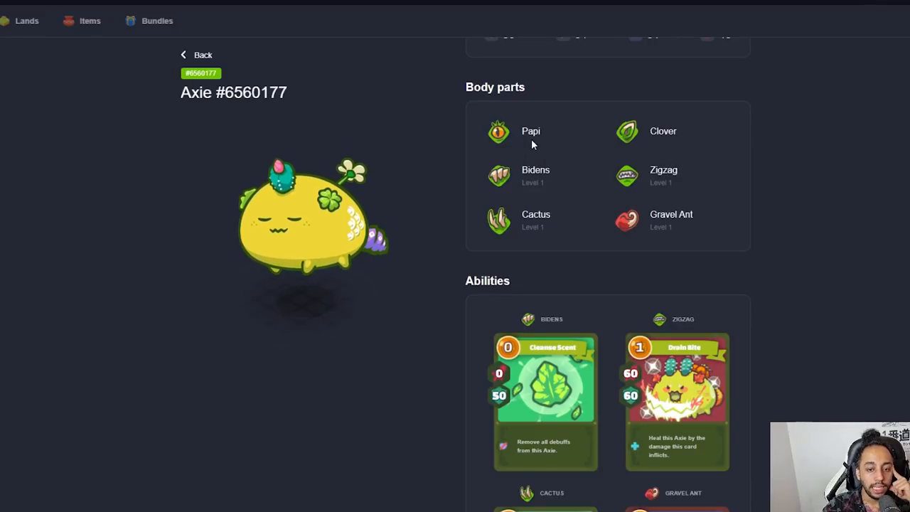
scroll("down", 3)
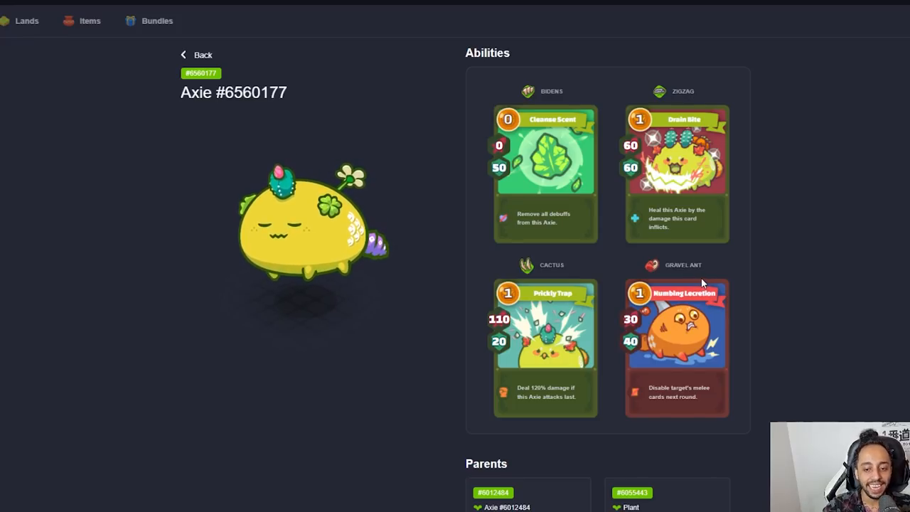
mouse_move(639, 355)
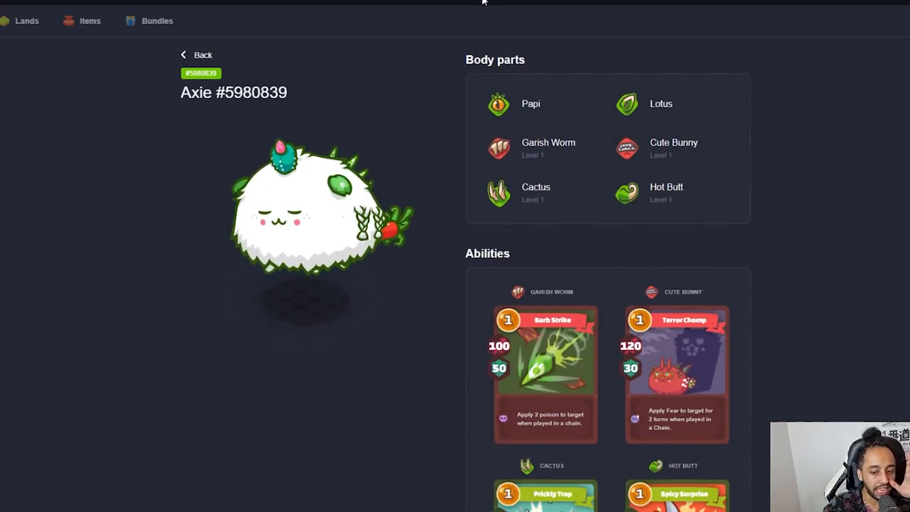
Scroll through Axie #5980839's Barb Strike, Terror Chomp and Spicy Surprise cards.
scroll("down", 3)
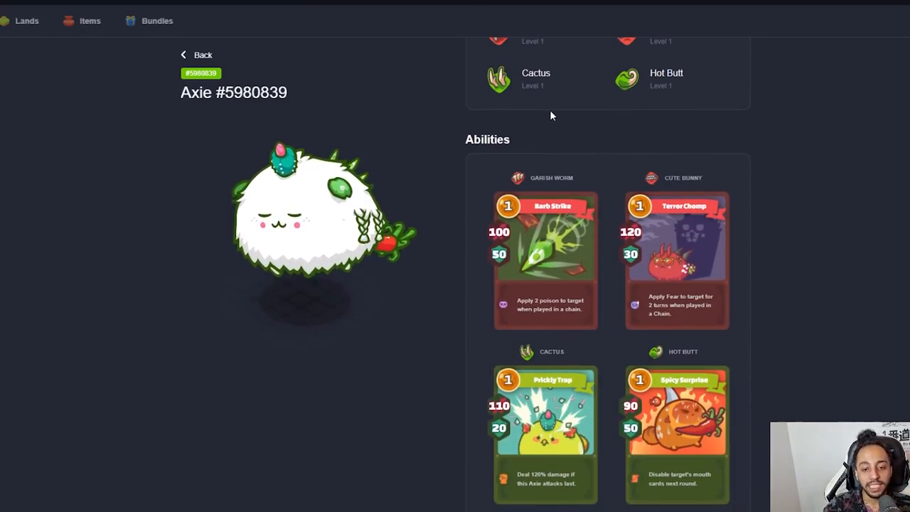
mouse_move(640, 197)
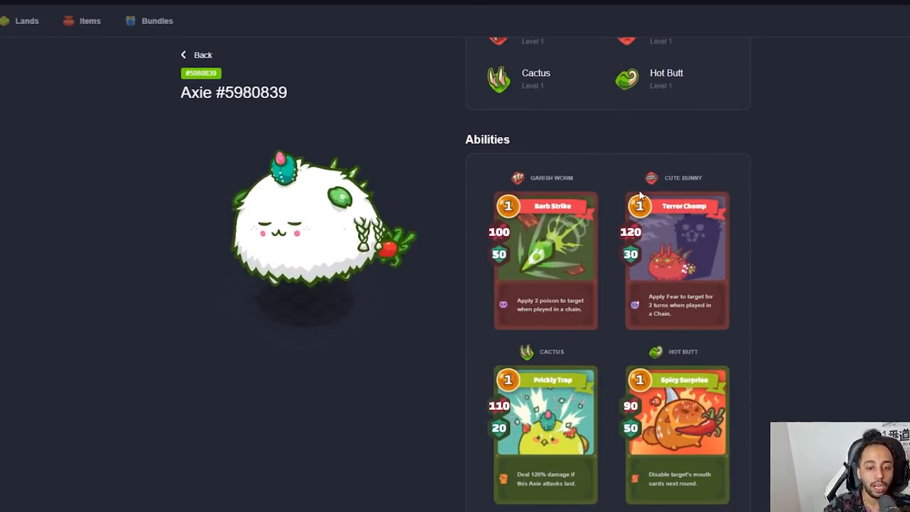
mouse_move(724, 260)
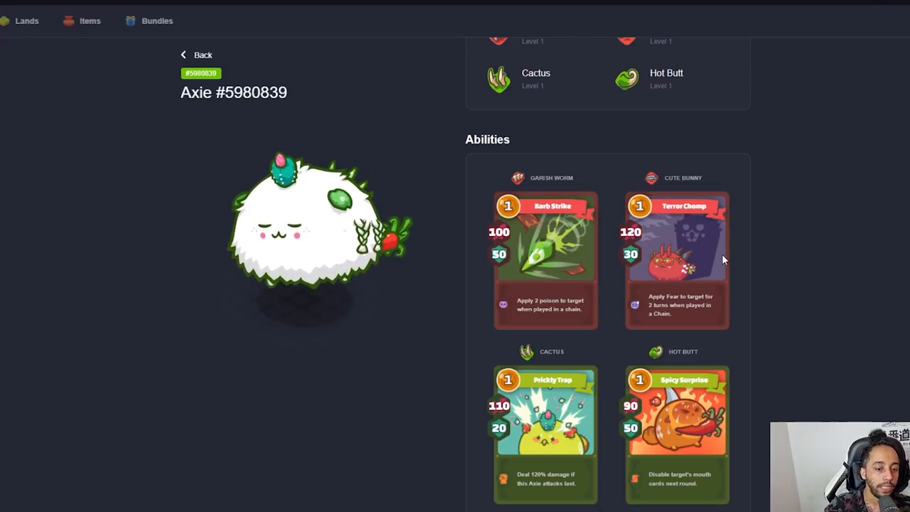
scroll("up", 3)
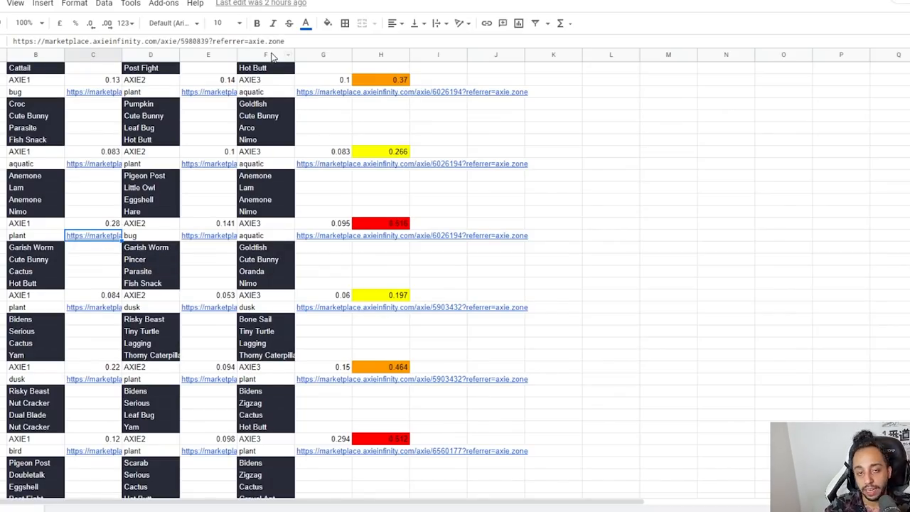
Open Axie #5602287 (Bidens, Zigzag, Beech, Gravel Ant) from the 0.669 team's AXIE2 link.
scroll("up", 3)
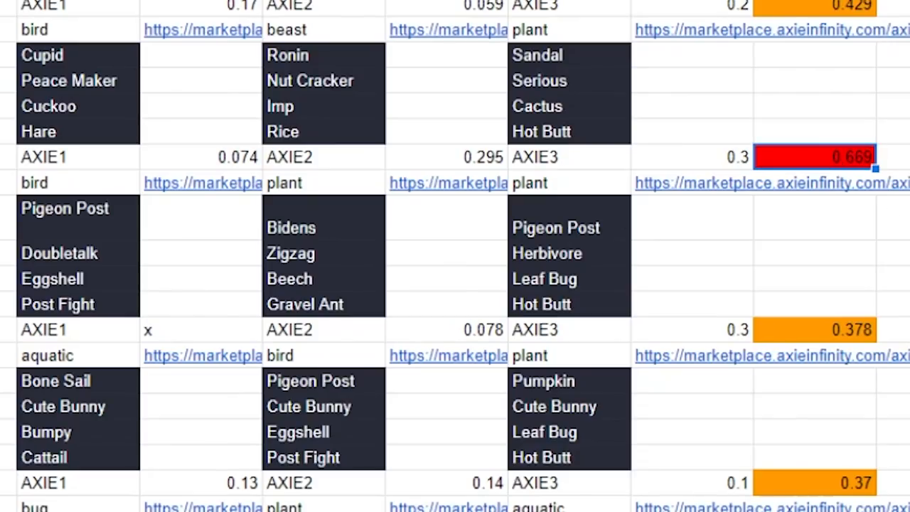
mouse_move(591, 174)
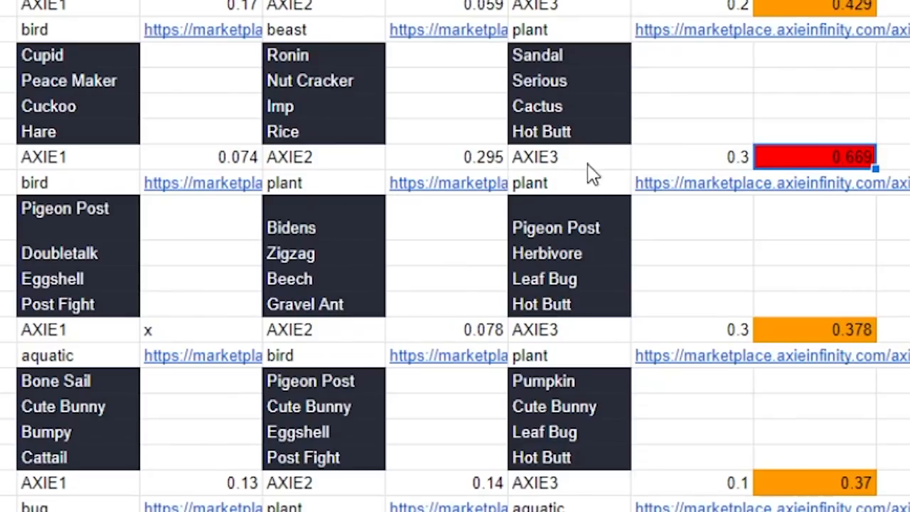
left_click(448, 183)
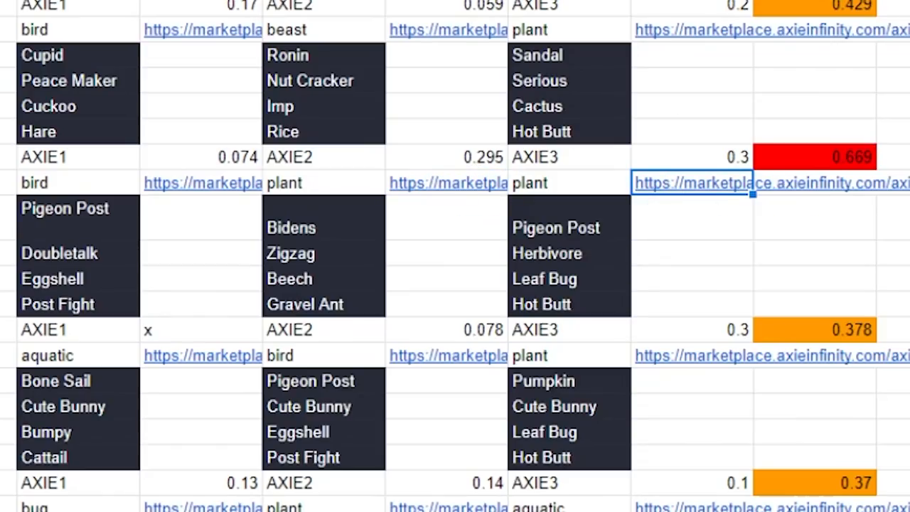
left_click(704, 183)
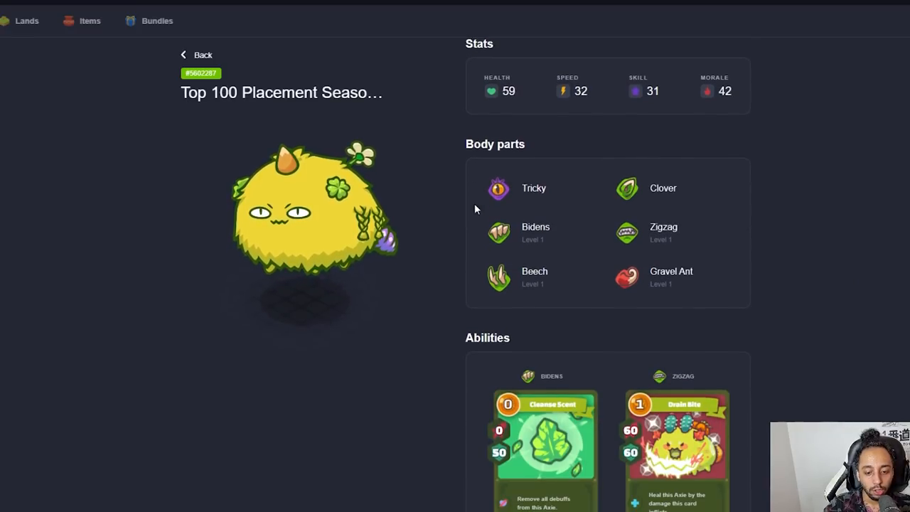
Scroll through plant Axie #6192795's stats, parts, and Blackmail and Vegan Diet cards.
scroll("down", 3)
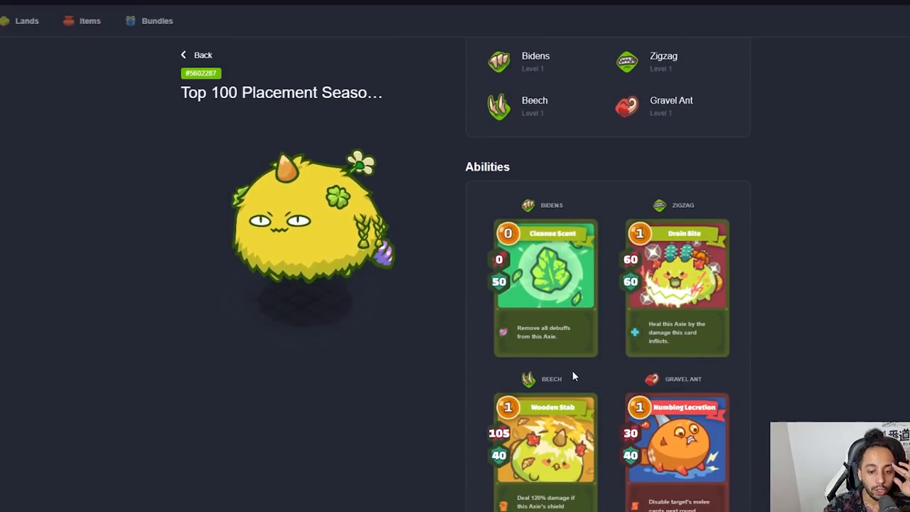
scroll("down", 3)
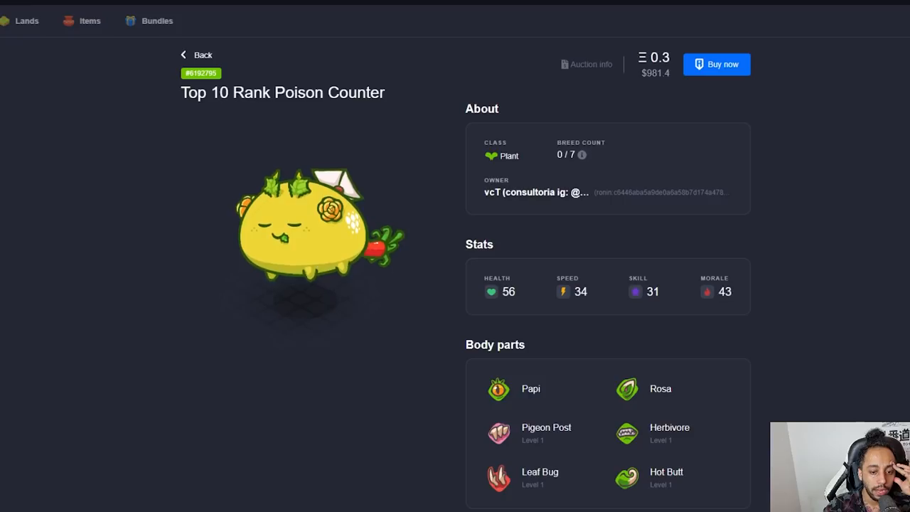
scroll("down", 3)
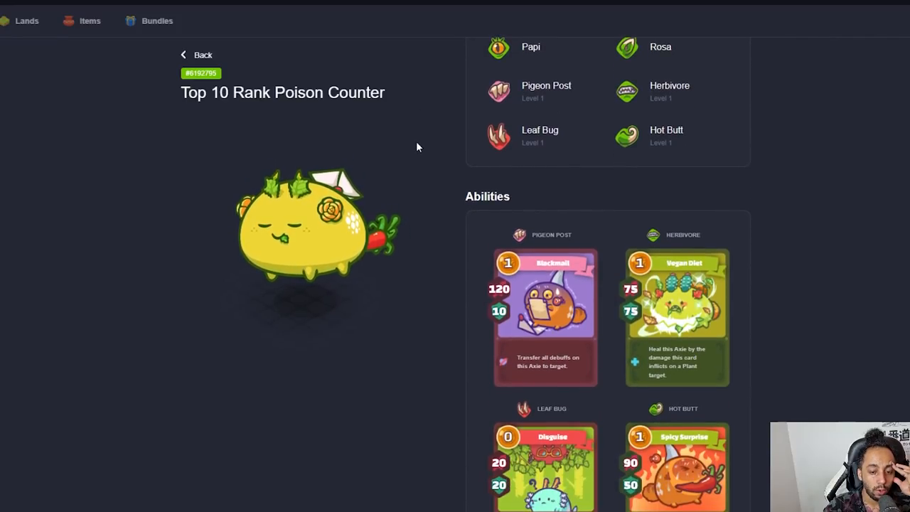
scroll("down", 3)
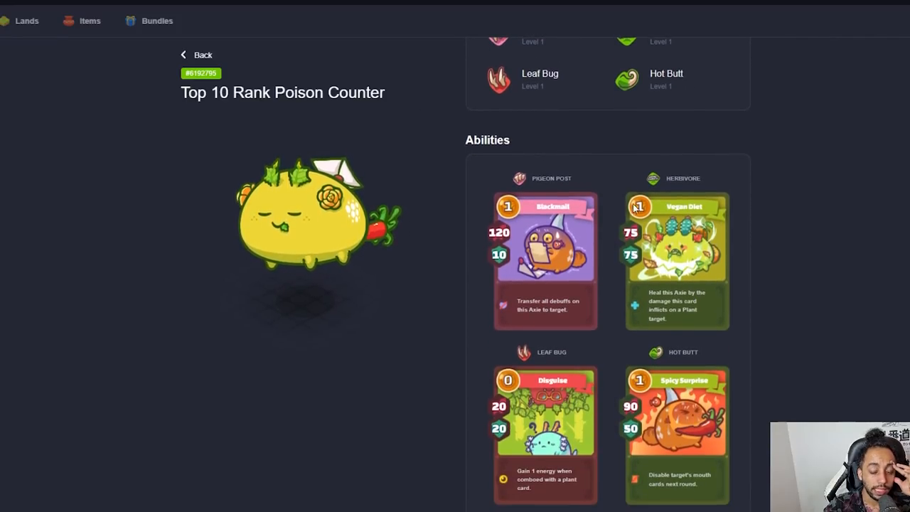
scroll("down", 3)
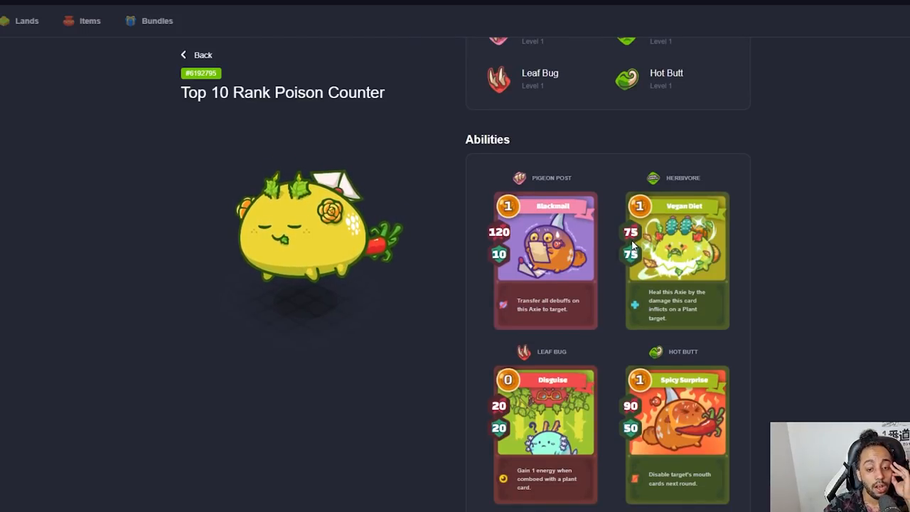
mouse_move(534, 182)
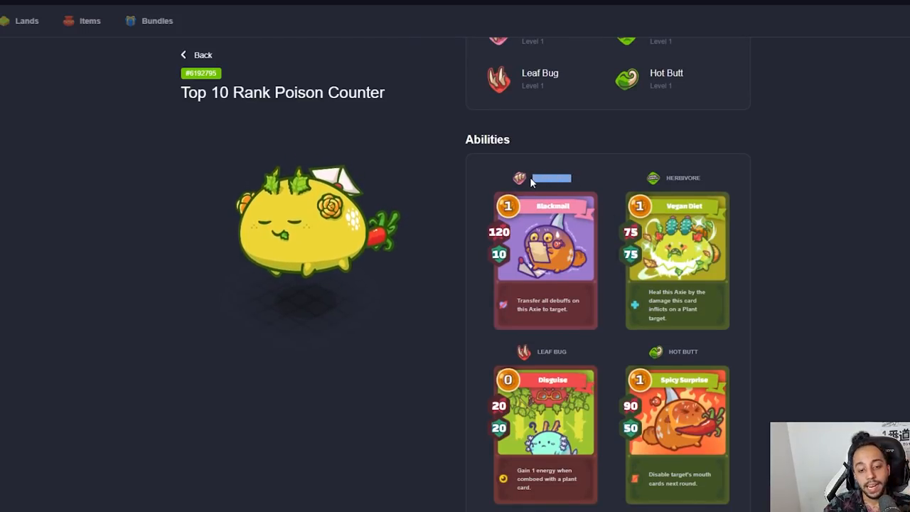
mouse_move(581, 228)
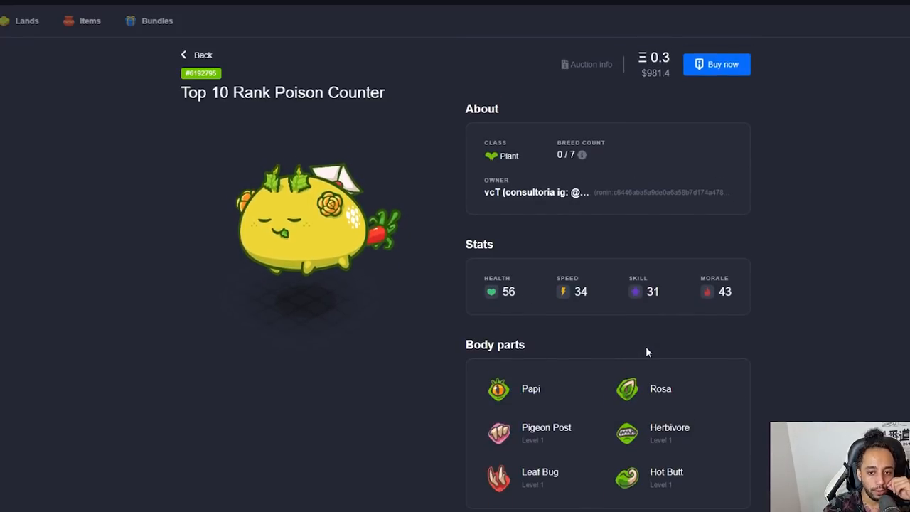
scroll("down", 3)
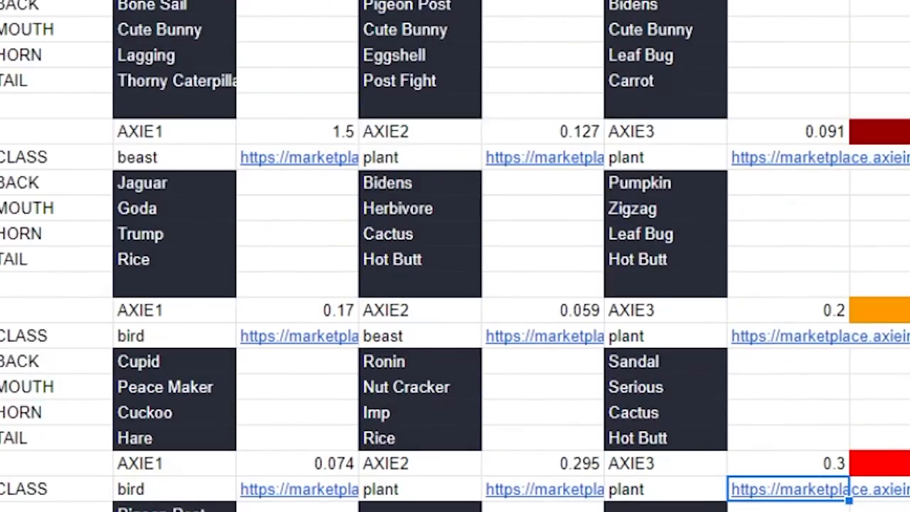
Open beast Axie Chadson (#1479339) and scroll through its Jaguar, Goda, Trump and Rice parts.
left_click(295, 131)
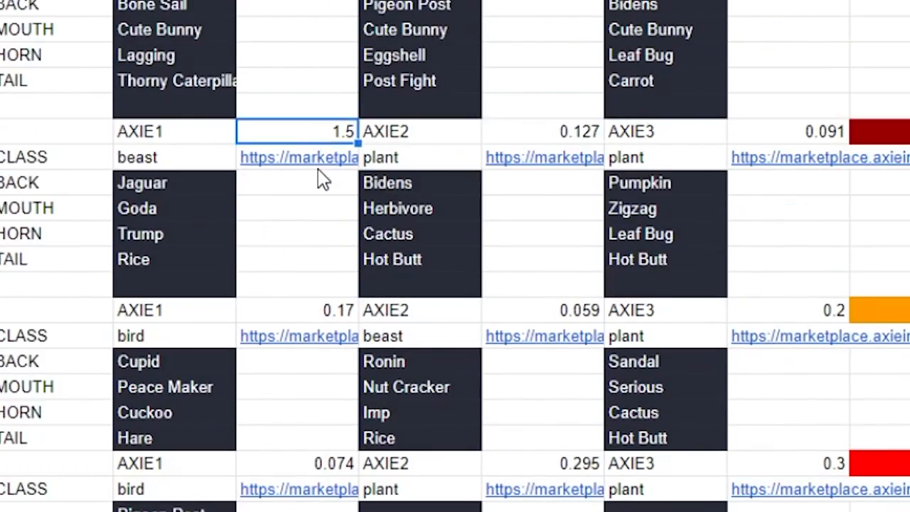
left_click(298, 158)
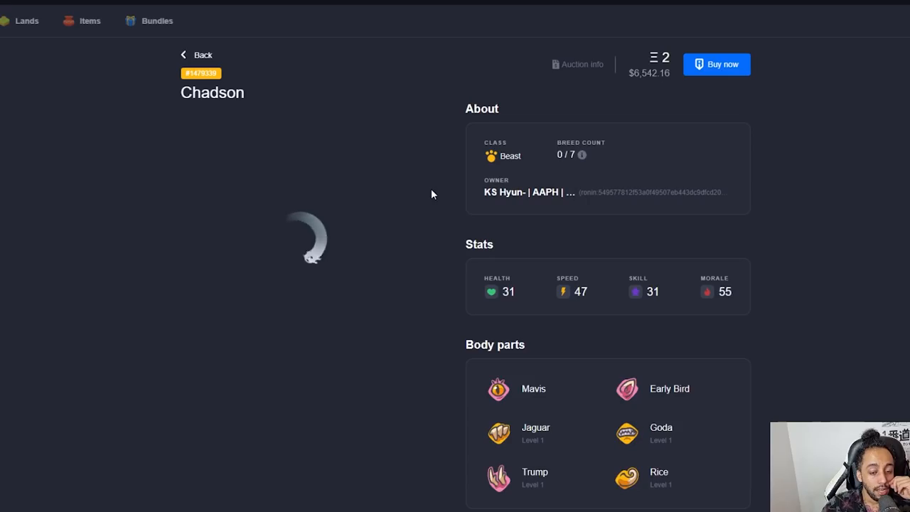
scroll("down", 3)
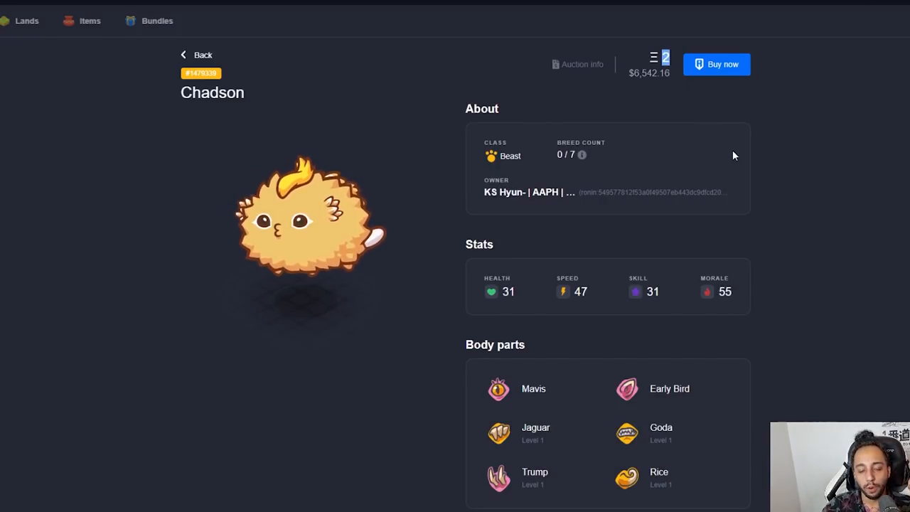
scroll("down", 3)
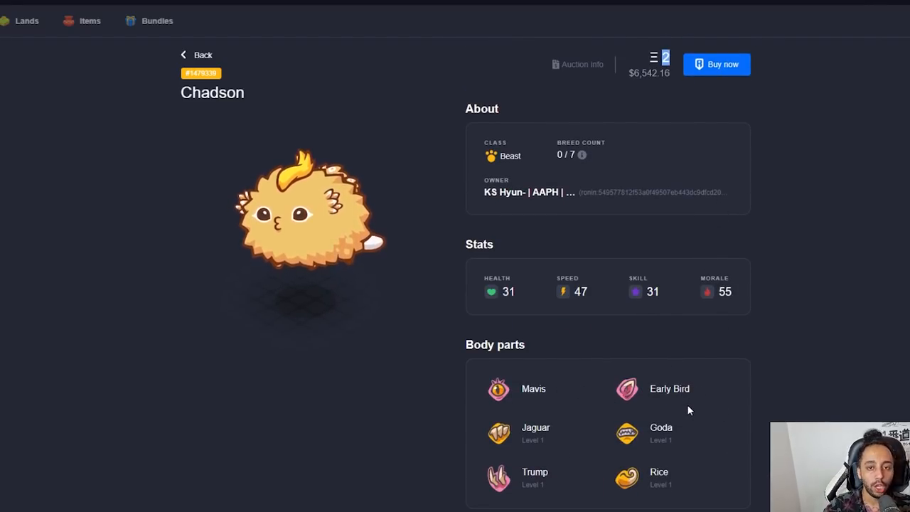
scroll("down", 3)
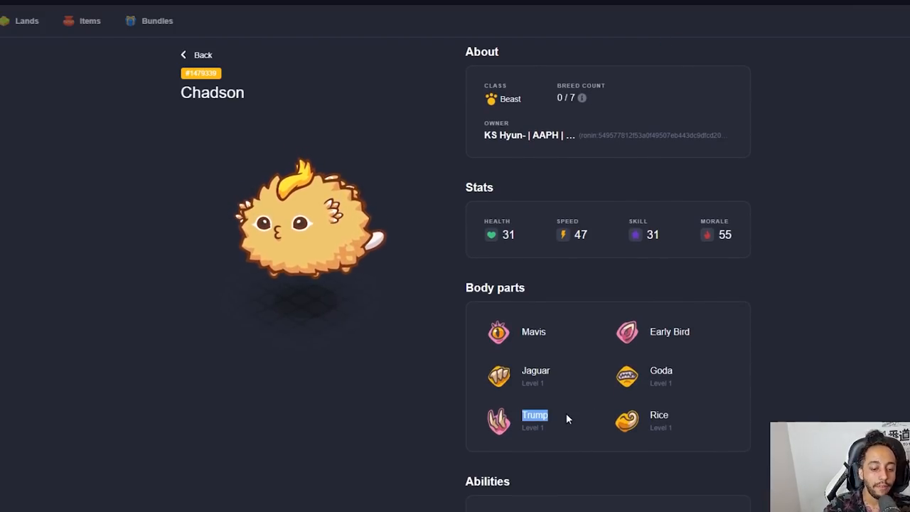
scroll("down", 3)
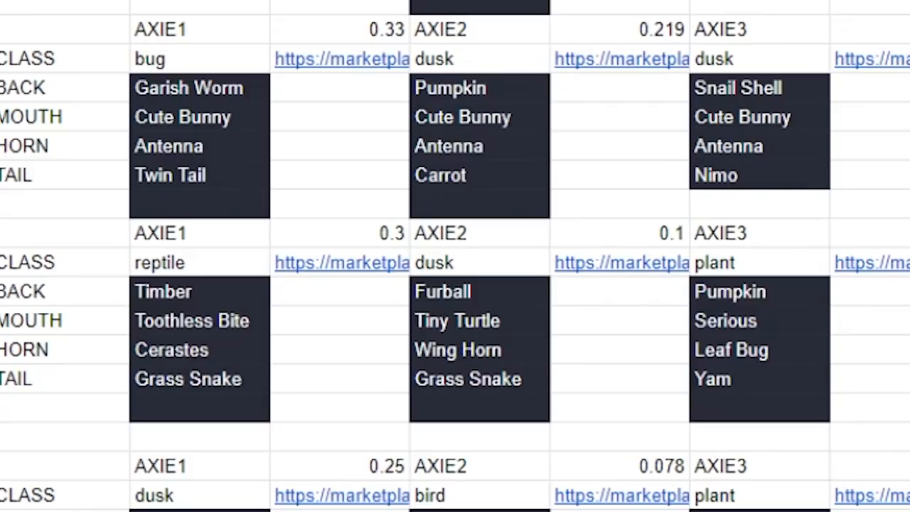
mouse_move(342, 263)
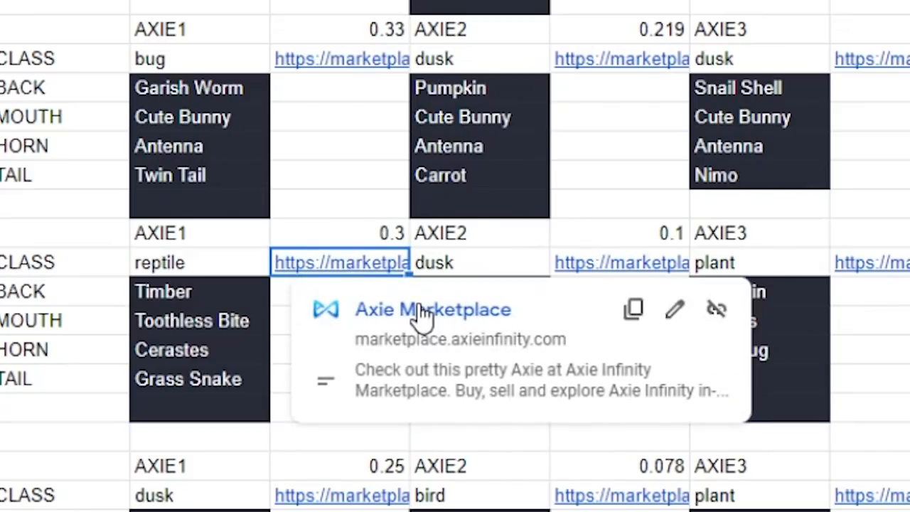
Open reptile Axie #6024536 from its AXIE1 link and scroll through its Timber and Cerastes listing.
left_click(431, 310)
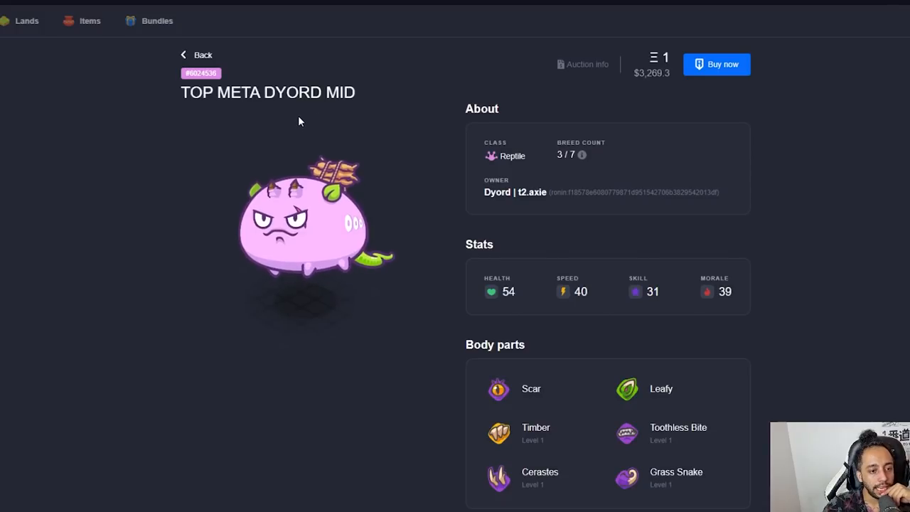
scroll("down", 3)
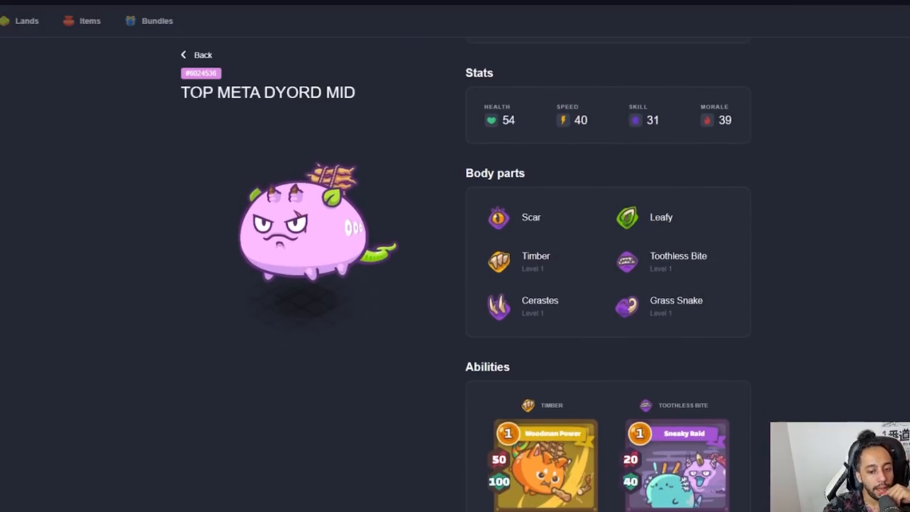
scroll("down", 3)
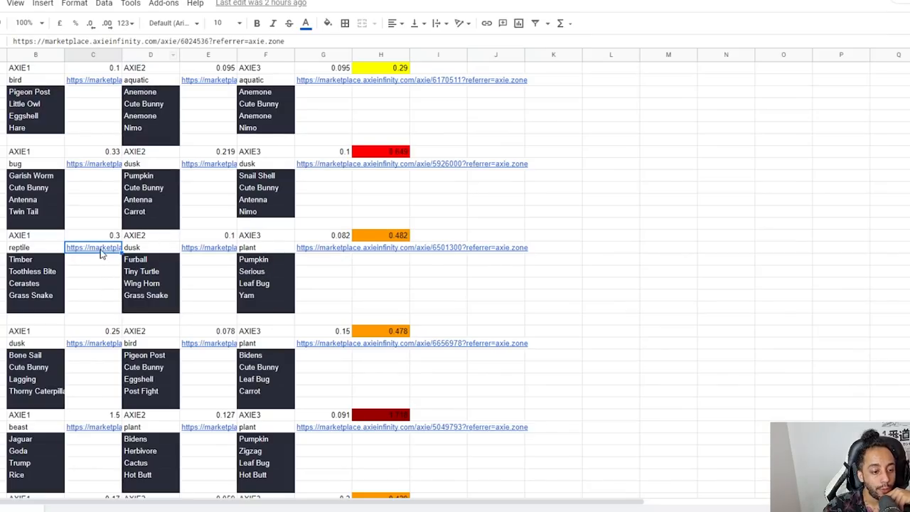
left_click(93, 236)
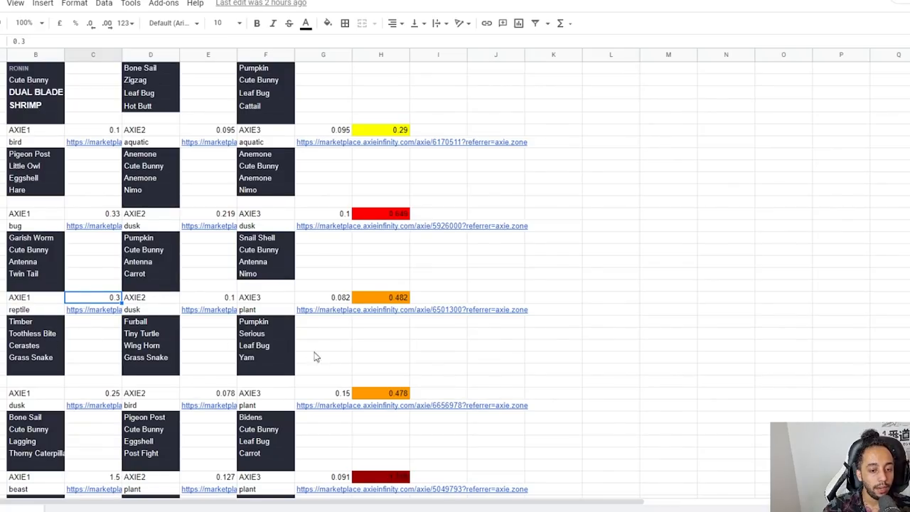
Open bug Axie TOKYO (#4500142) and scroll to its Barb Strike and Twin Needle cards.
left_click(93, 225)
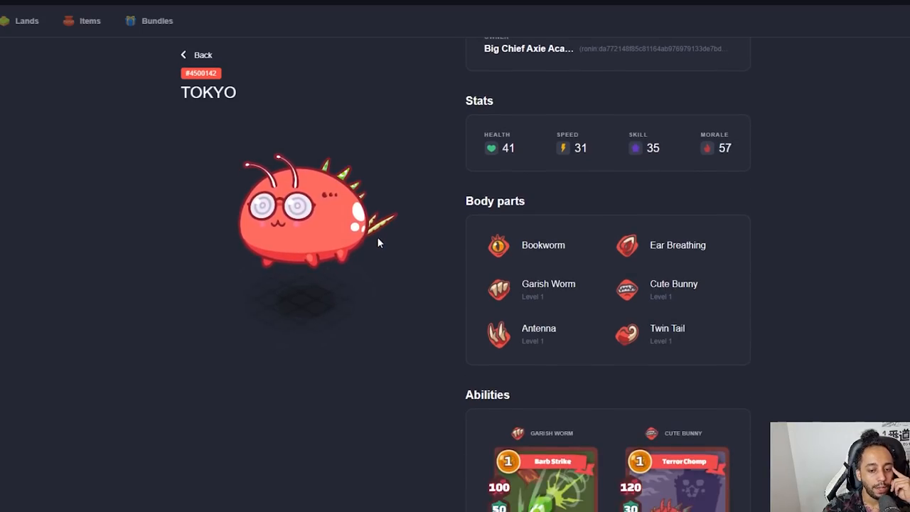
scroll("down", 3)
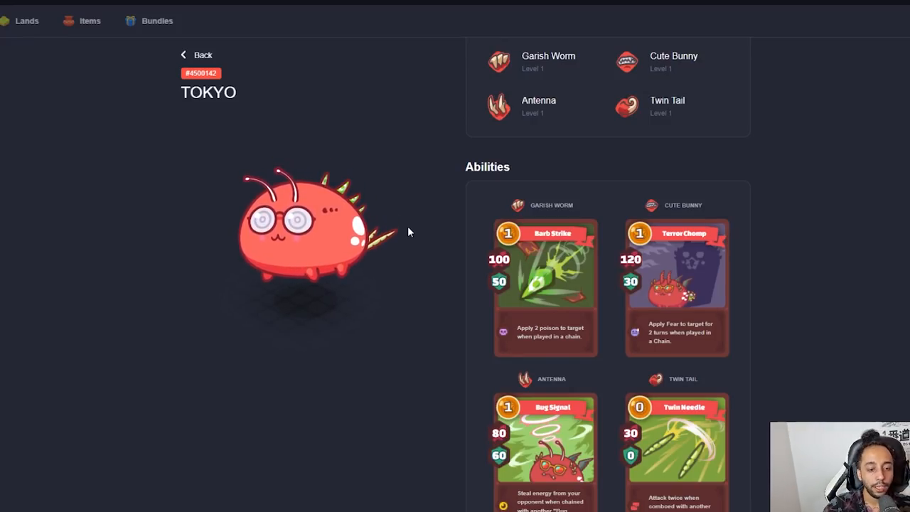
scroll("down", 3)
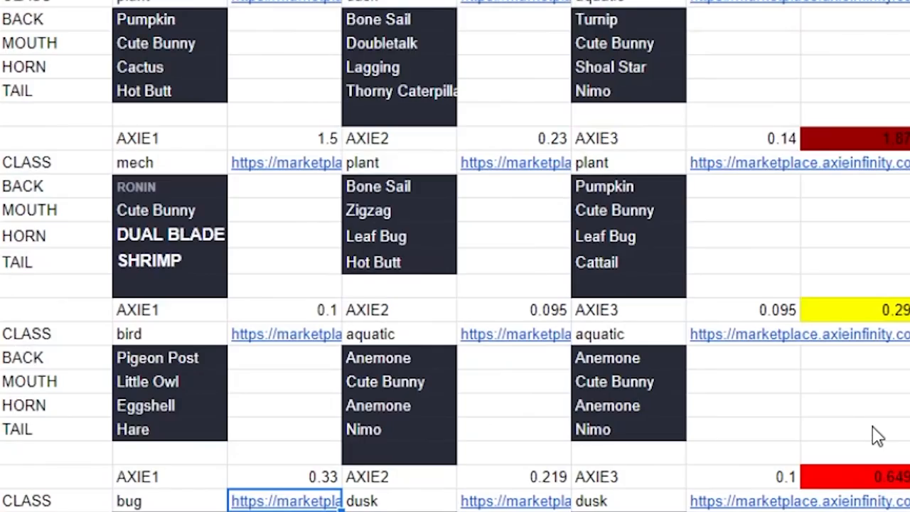
Open Mech Axie #161780's listing and read its stats, parts, and Single Combat and Sinister Strike cards.
left_click(286, 162)
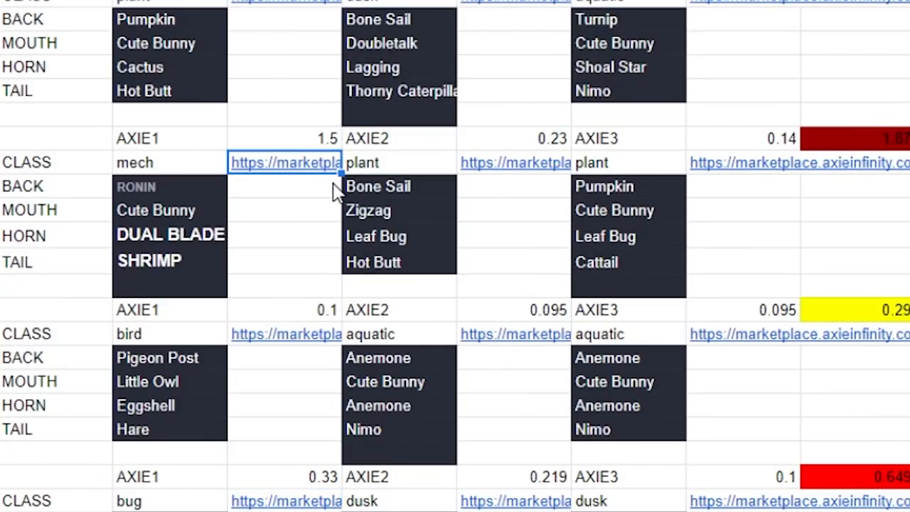
left_click(284, 162)
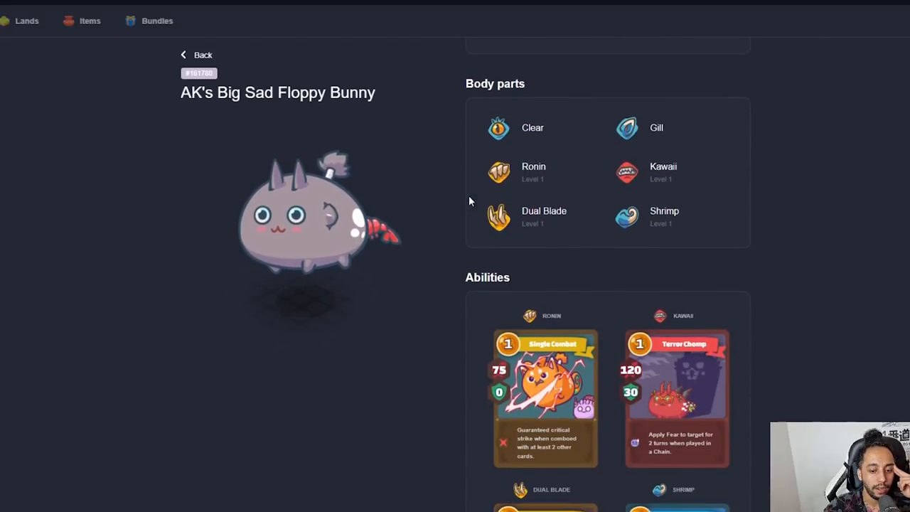
scroll("down", 3)
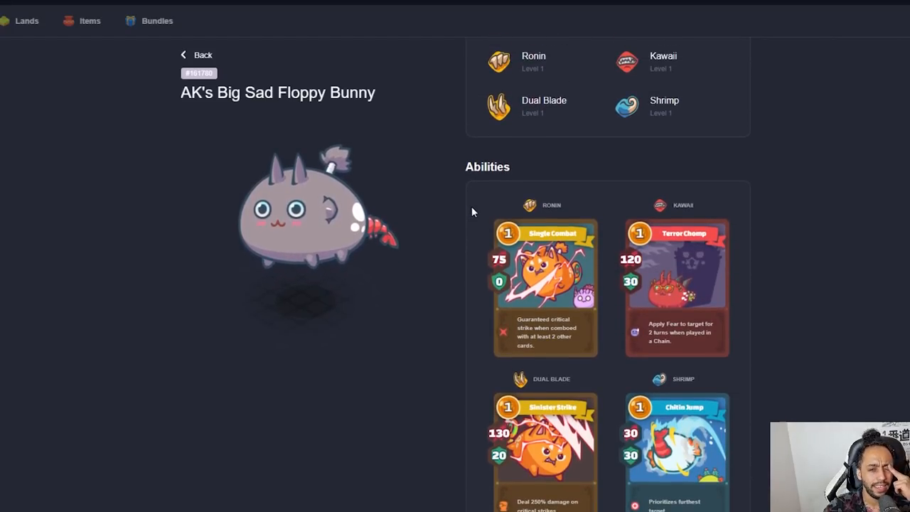
mouse_move(455, 229)
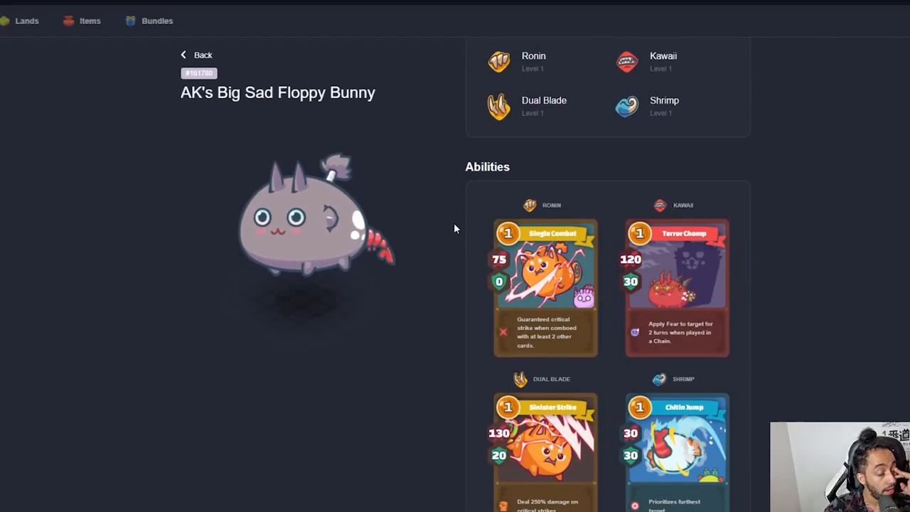
mouse_move(476, 248)
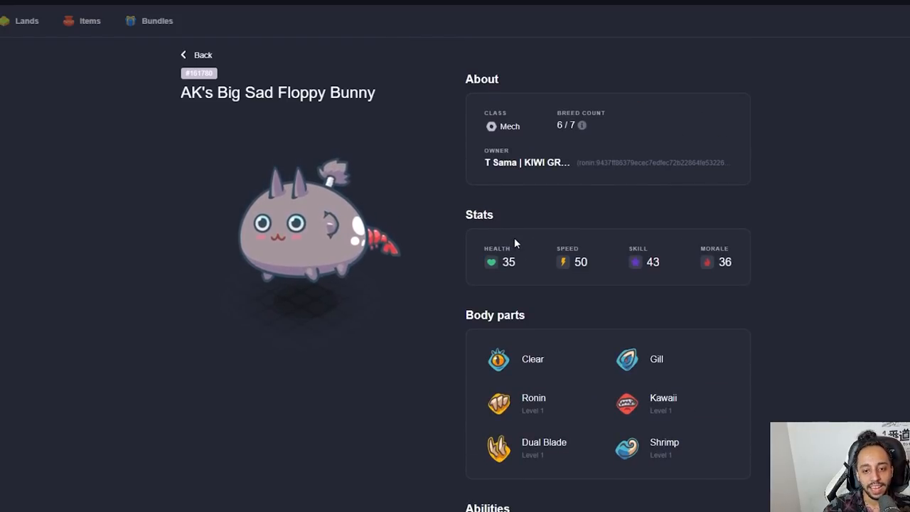
scroll("down", 3)
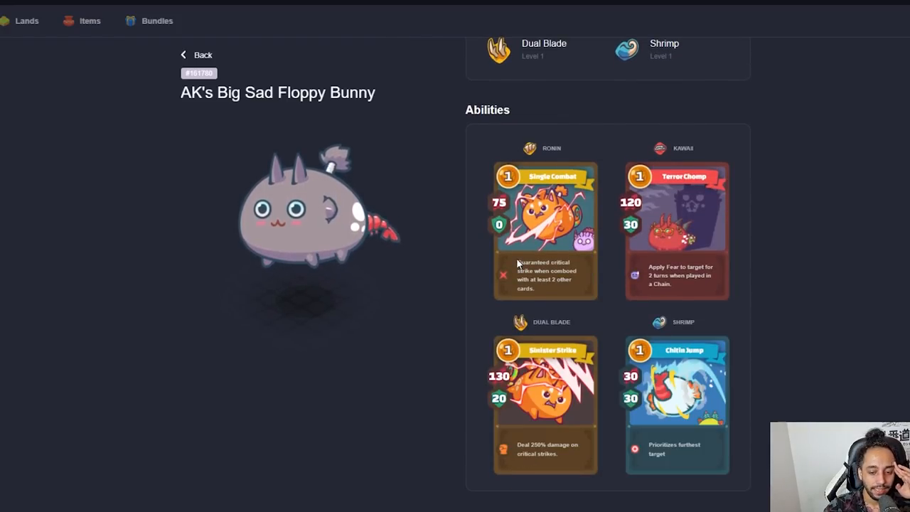
mouse_move(524, 313)
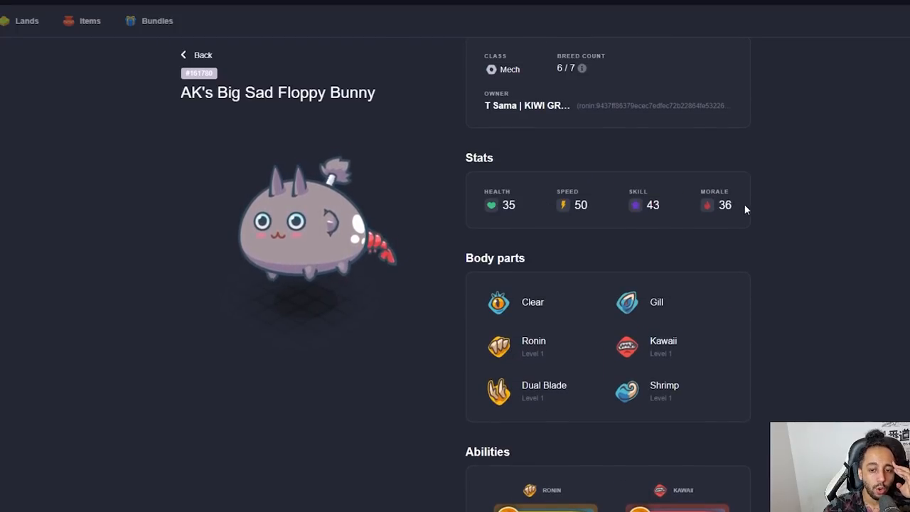
scroll("down", 3)
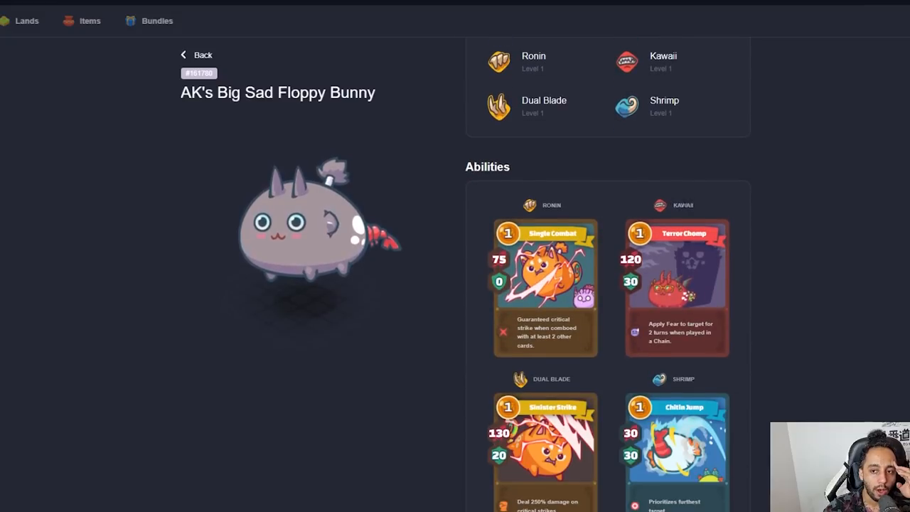
scroll("down", 3)
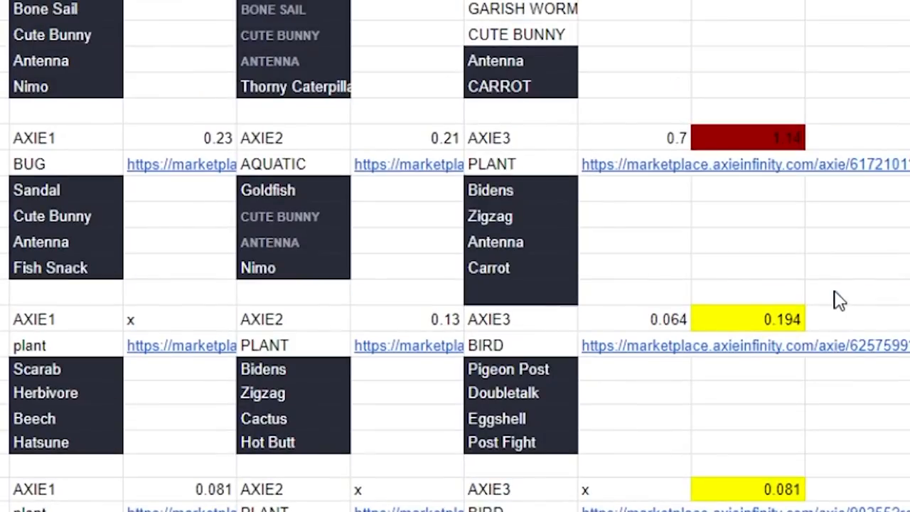
Open the 0.4 Amumu plant Axie #6172101 listing and check its Bidens, Zigzag and Carrot parts.
left_click(633, 137)
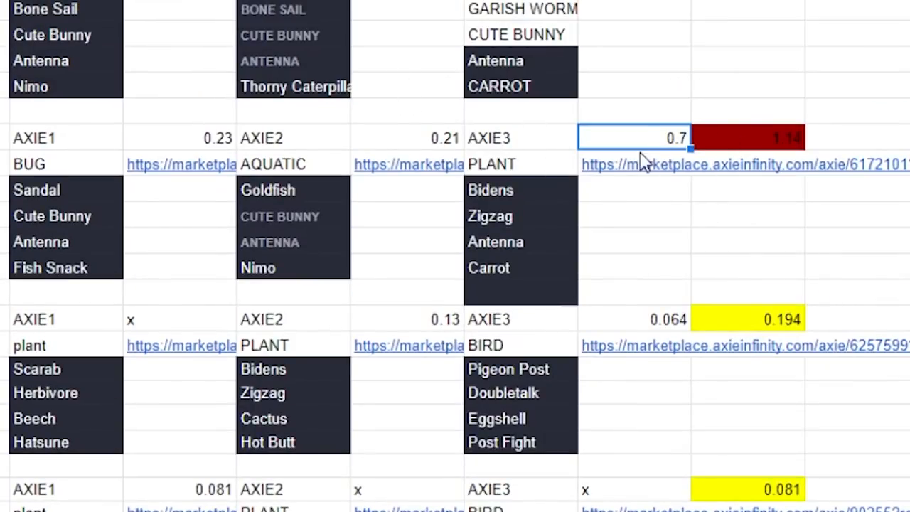
left_click(744, 164)
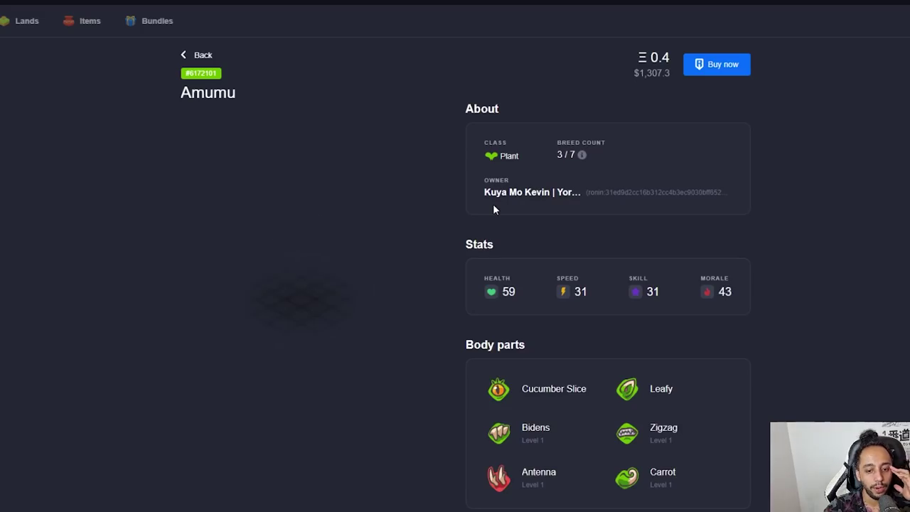
scroll("down", 3)
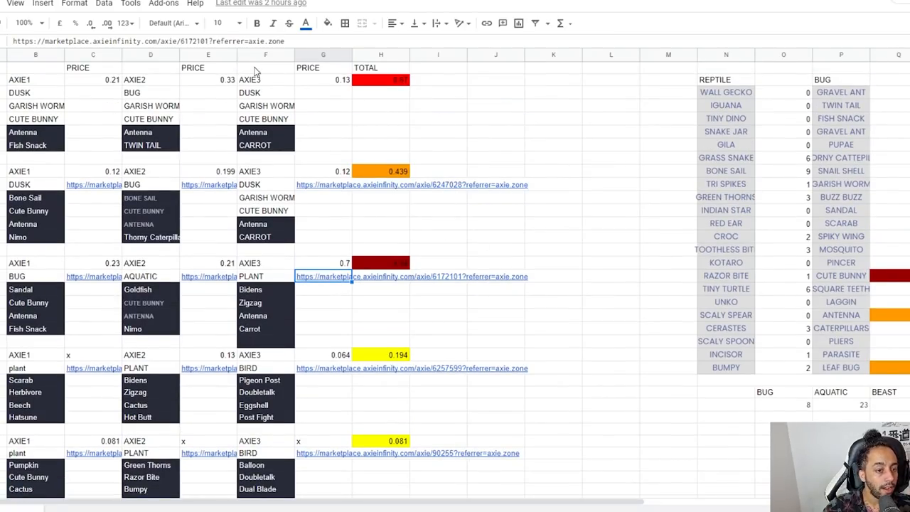
left_click(208, 80)
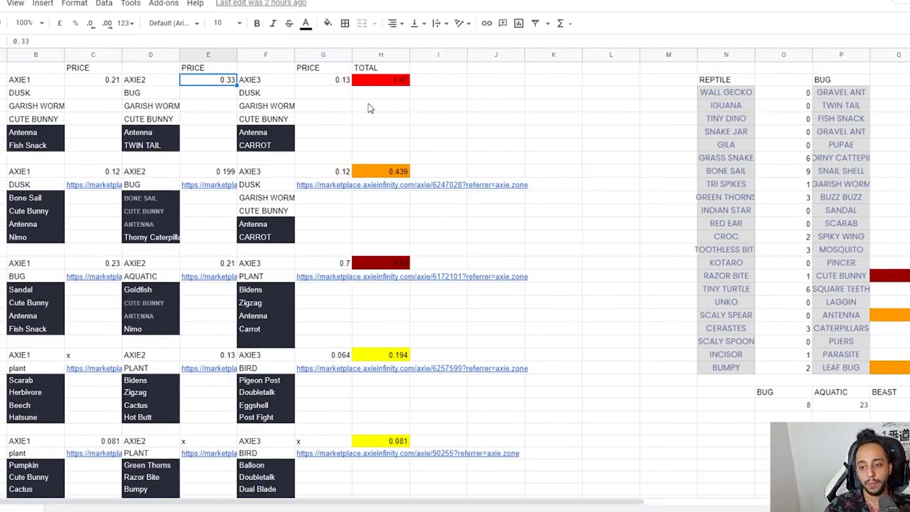
mouse_move(394, 157)
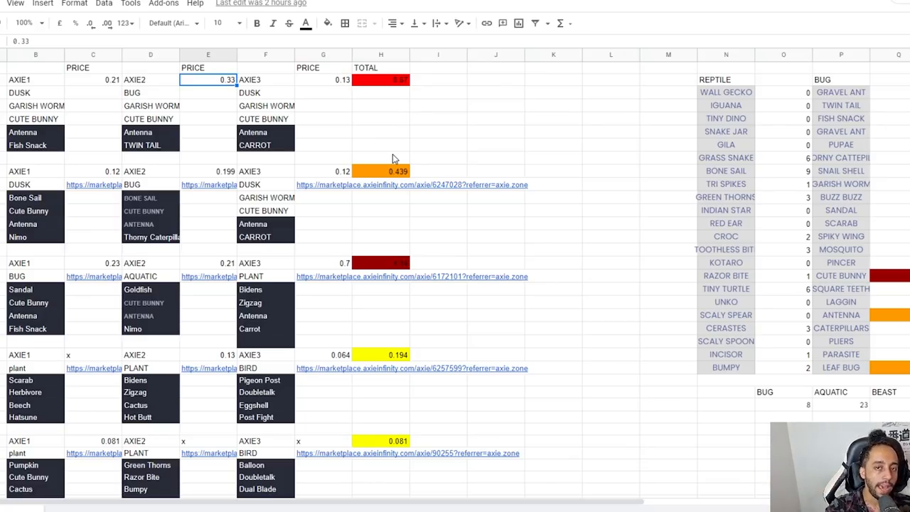
scroll("down", 3)
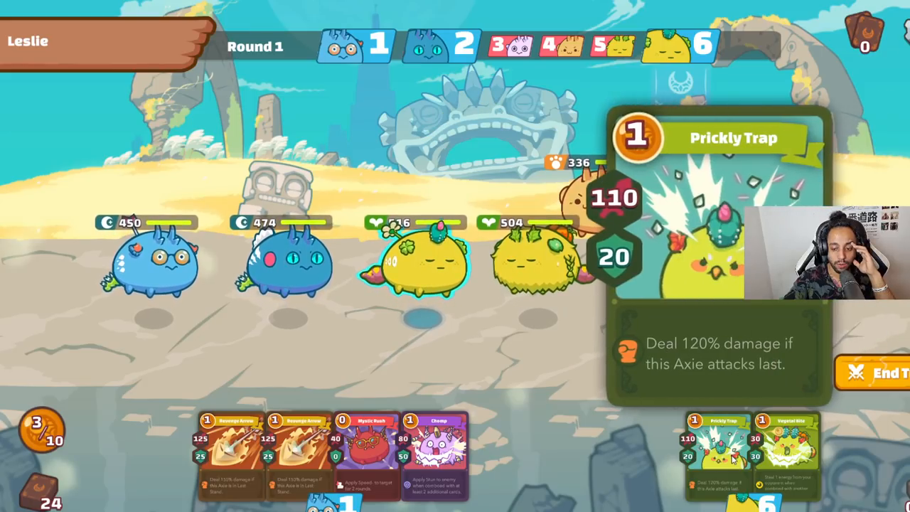
Play the Prickly Trap card during the arena match's opening rounds.
left_click(716, 452)
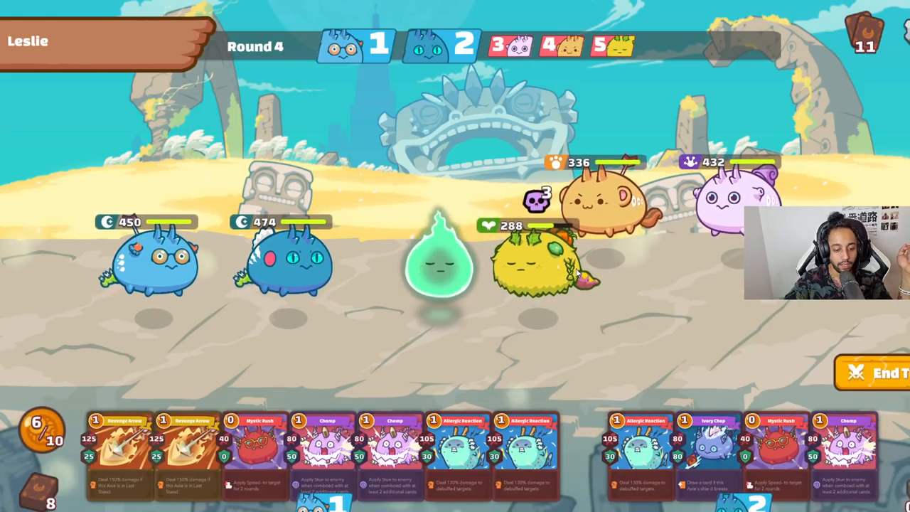
Queue a round 4 attack card and end the turn.
left_click(460, 455)
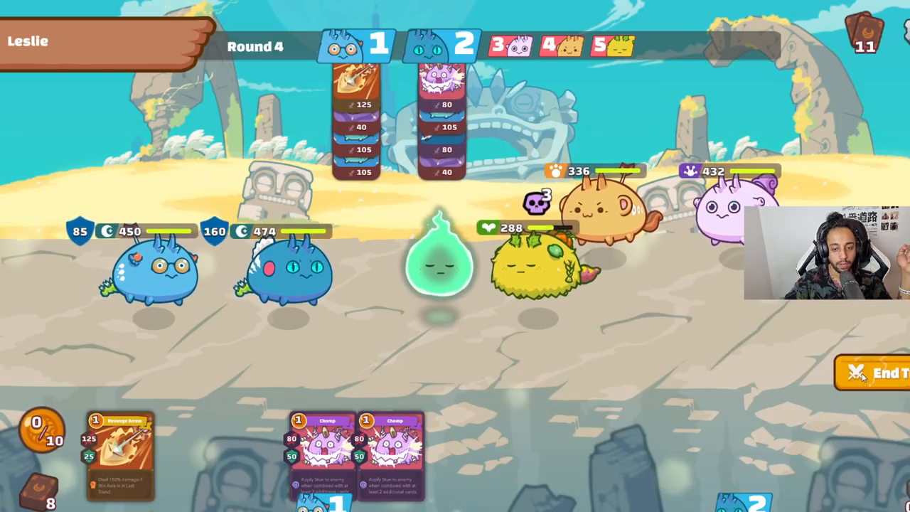
left_click(868, 374)
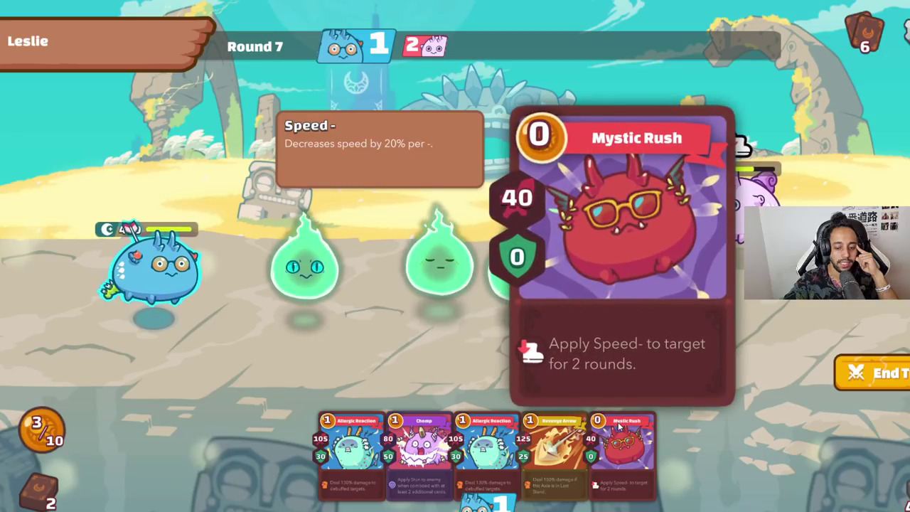
left_click(629, 448)
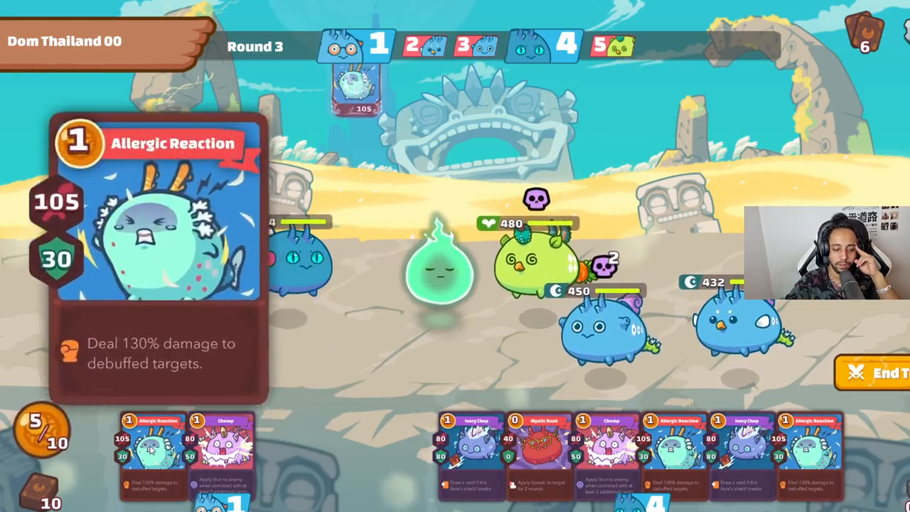
left_click(541, 452)
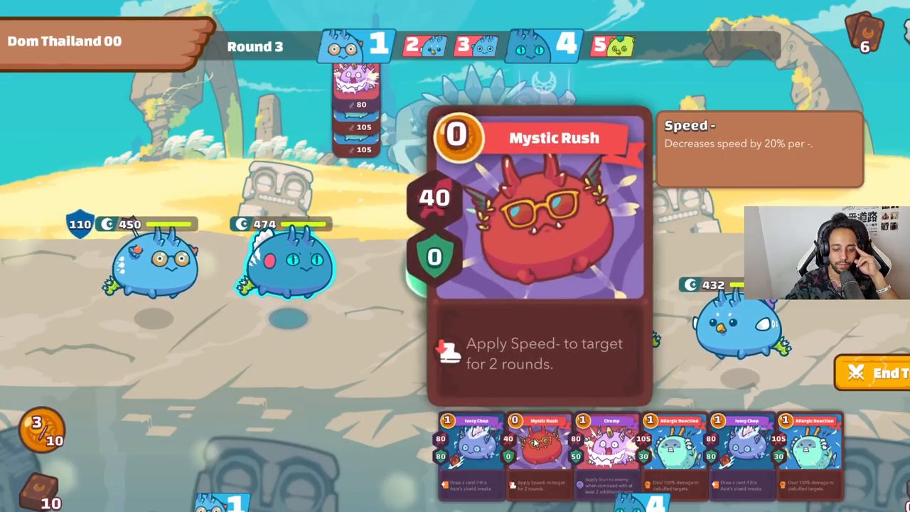
left_click(544, 450)
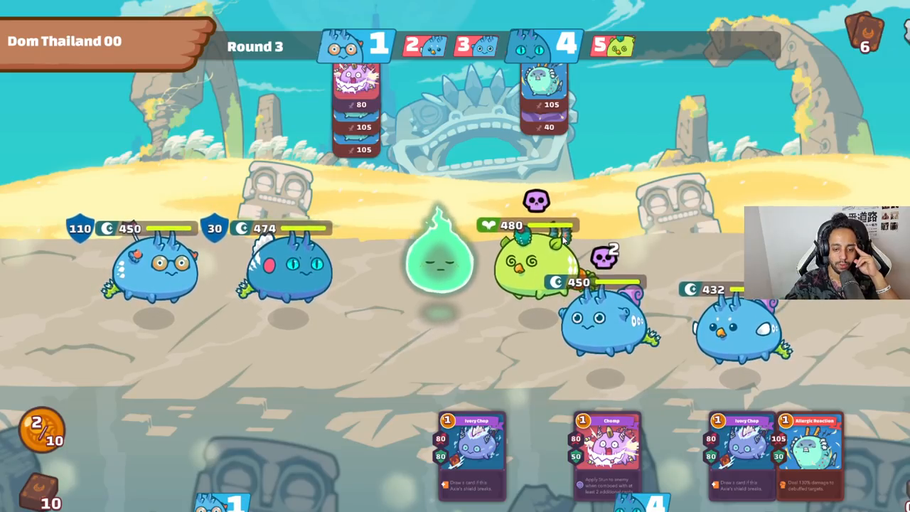
mouse_move(813, 201)
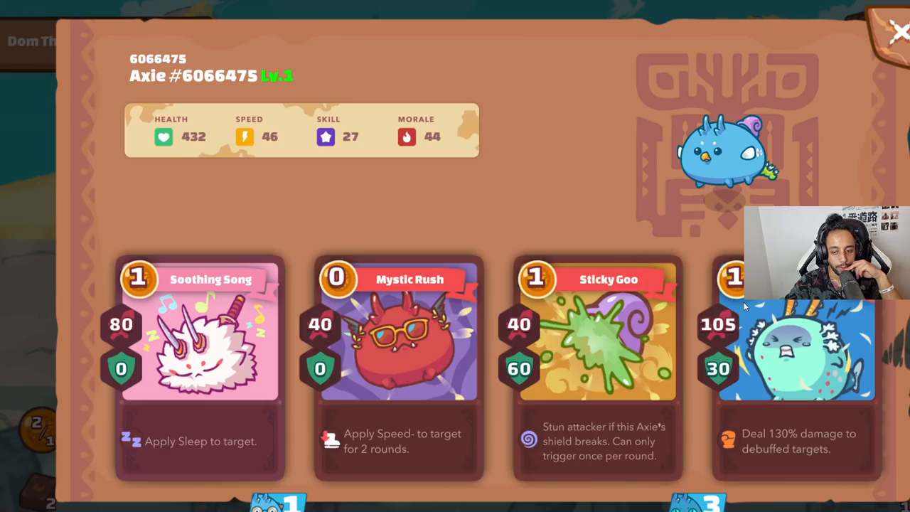
Close the Axie #6066475 detail panel with its top-right X.
left_click(878, 32)
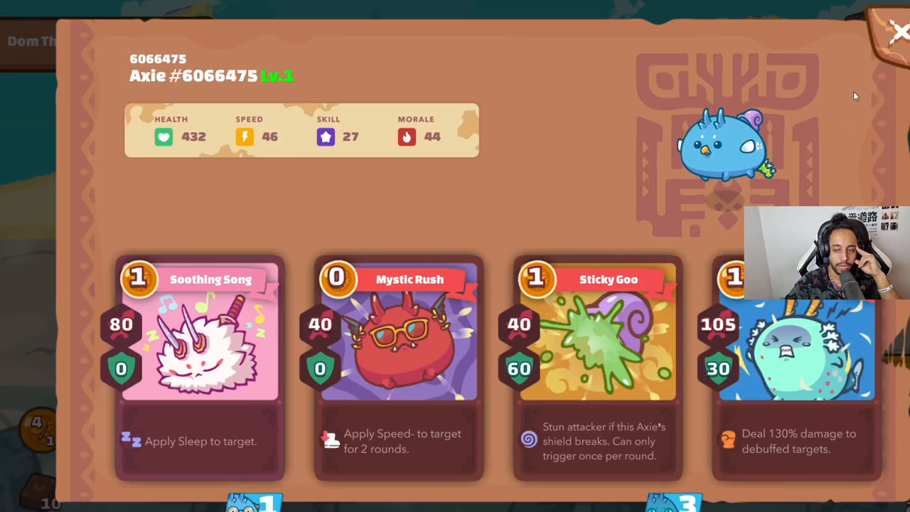
left_click(897, 31)
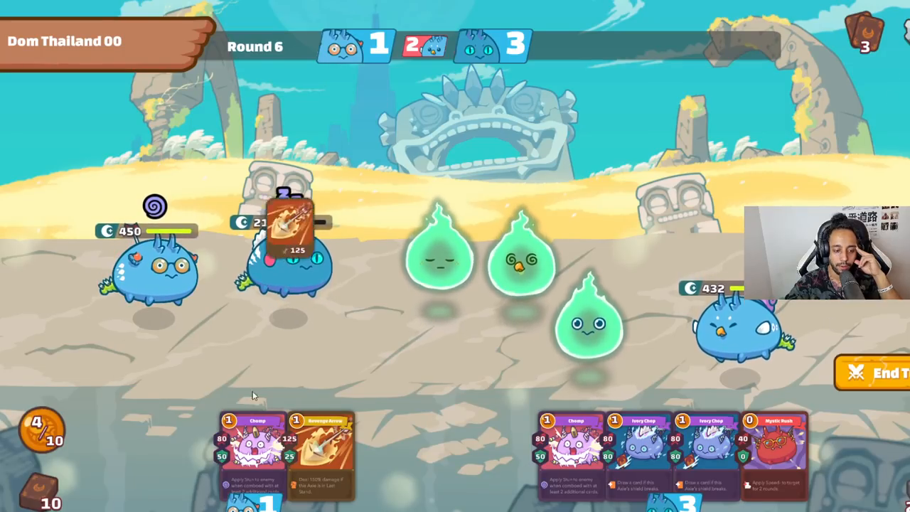